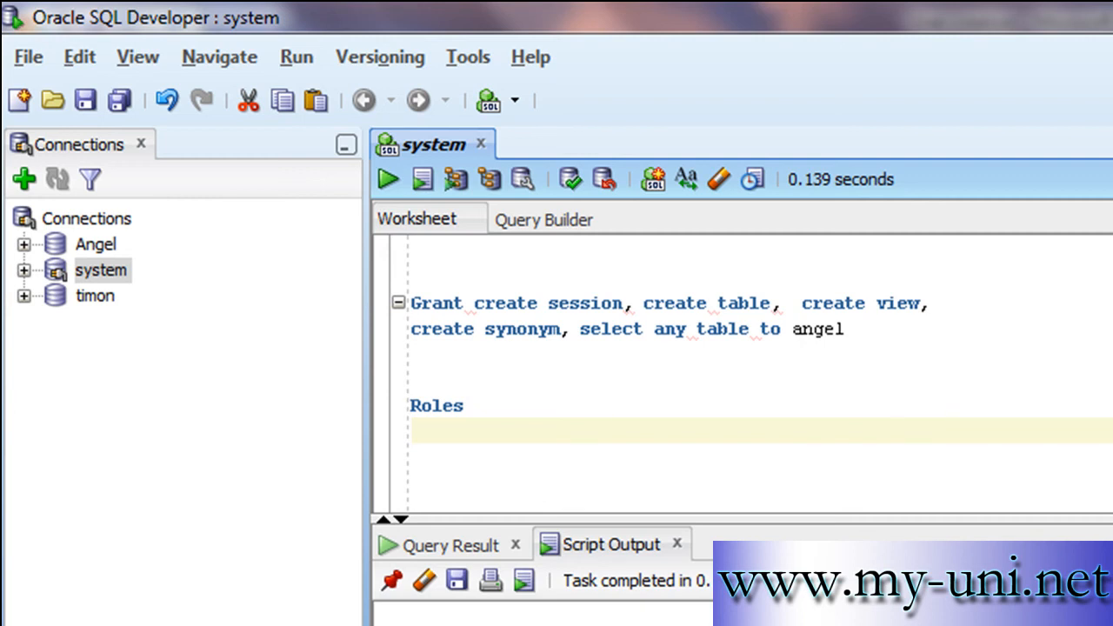
{"action": "mouse_move", "coordinate": [209, 262]}
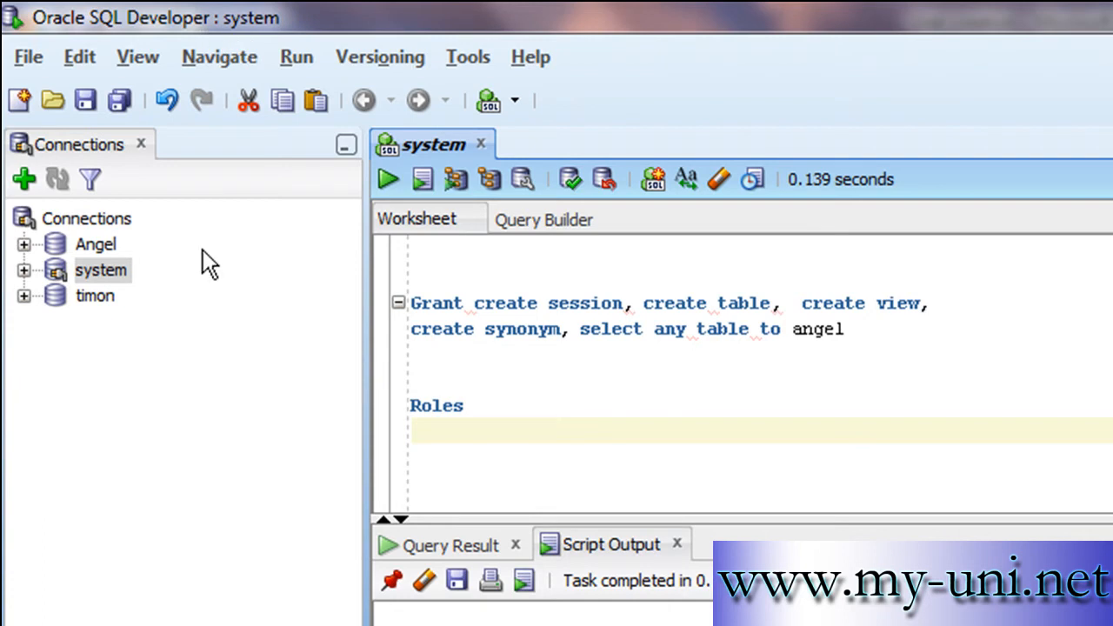
{"action": "mouse_move", "coordinate": [191, 370]}
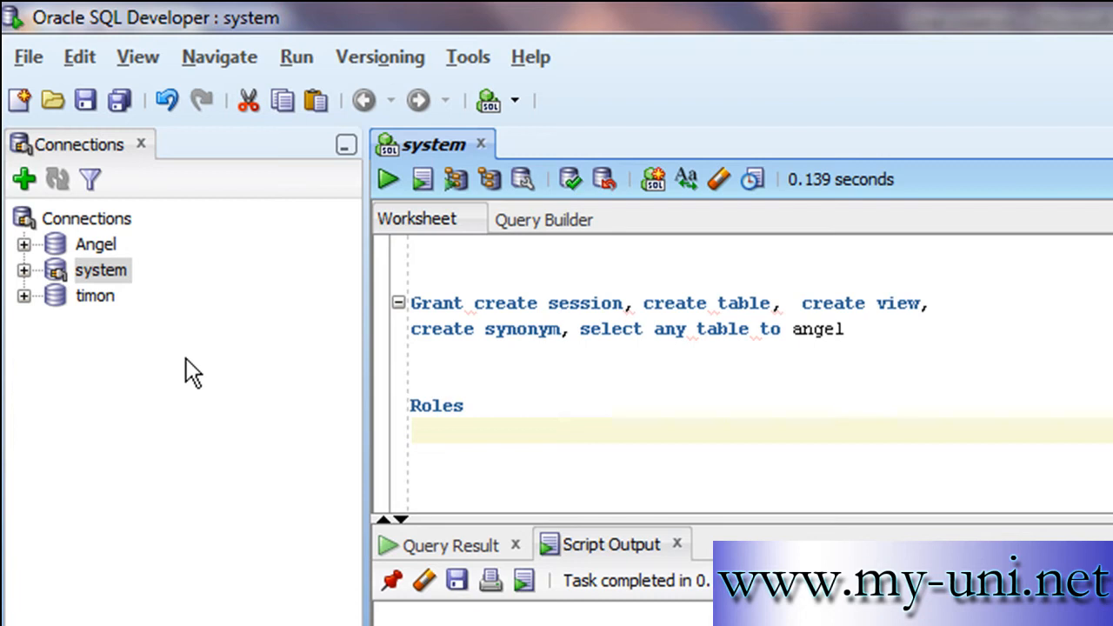
{"action": "mouse_move", "coordinate": [79, 242]}
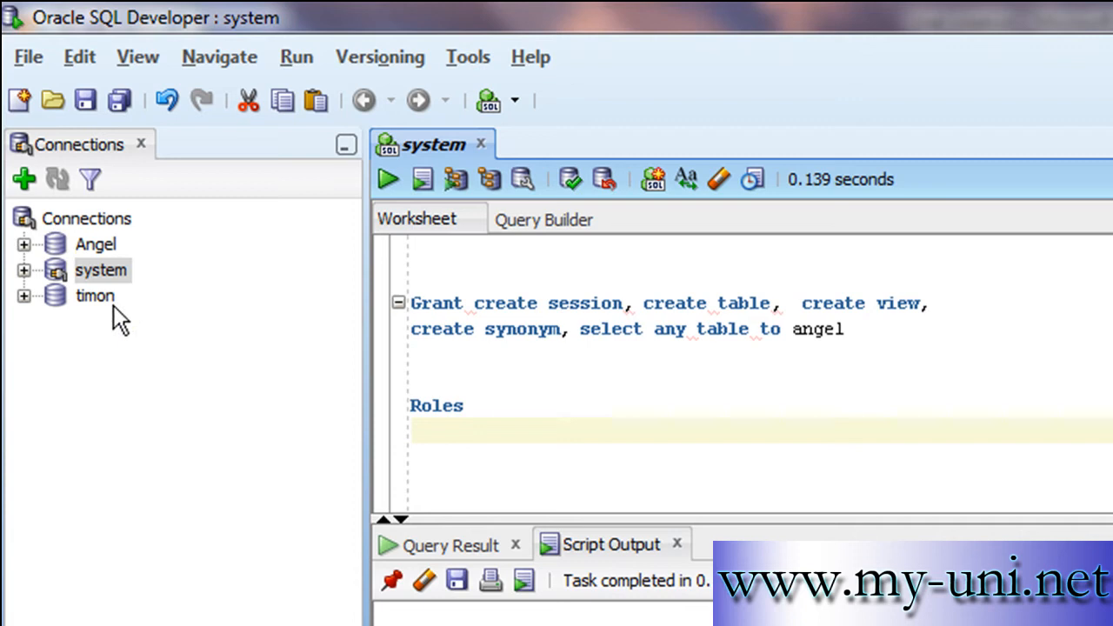
{"action": "mouse_move", "coordinate": [143, 265]}
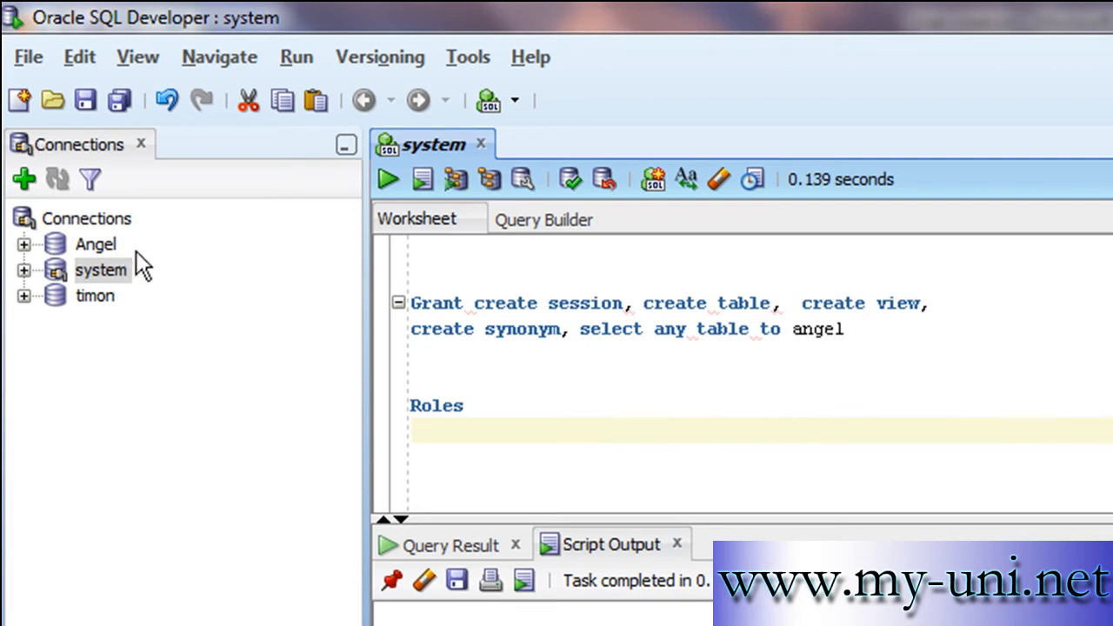
{"action": "mouse_move", "coordinate": [154, 290]}
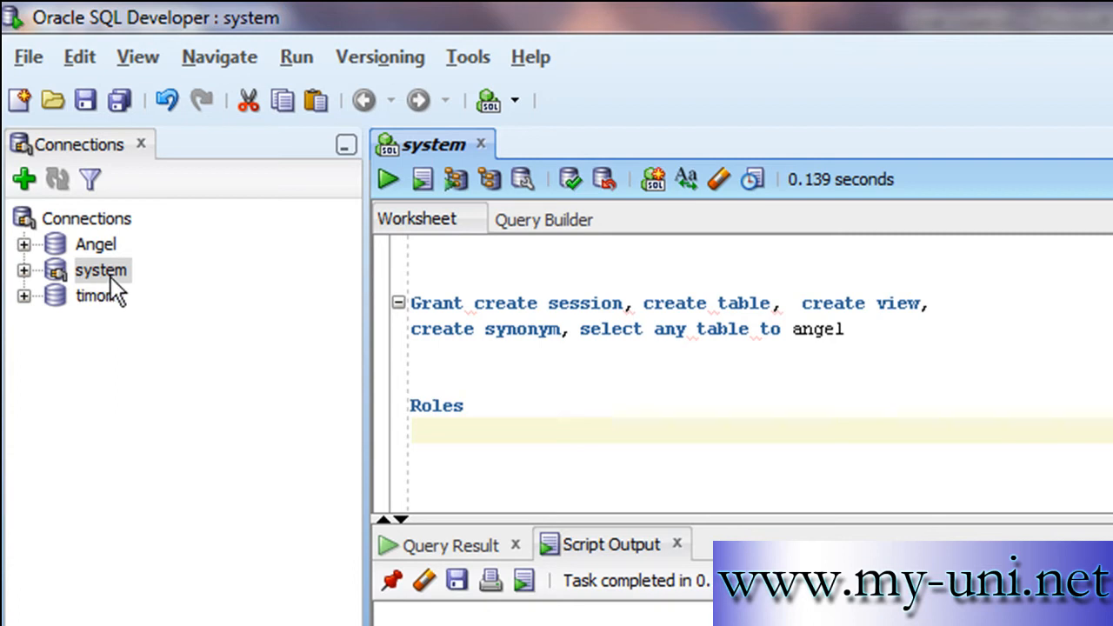
{"action": "mouse_move", "coordinate": [74, 300]}
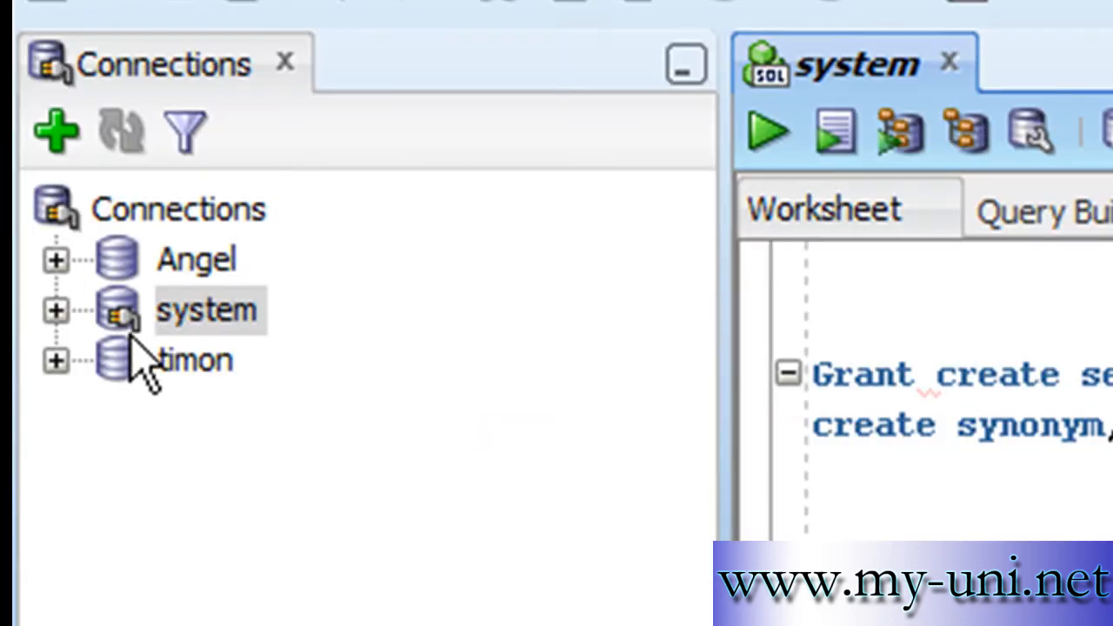
{"action": "mouse_move", "coordinate": [209, 361]}
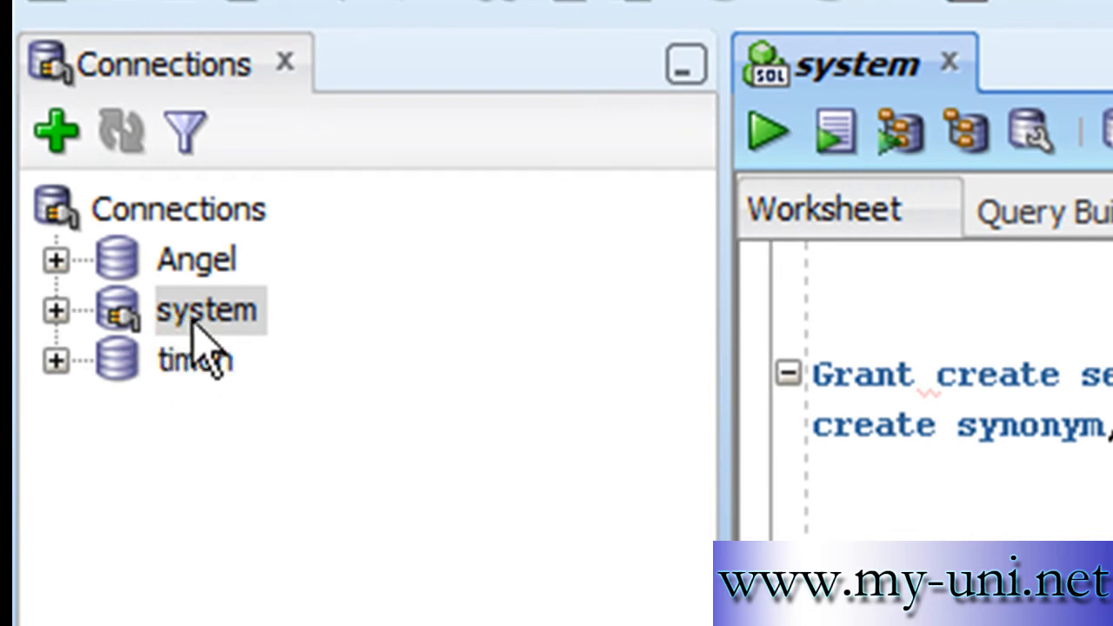
{"action": "mouse_move", "coordinate": [209, 391]}
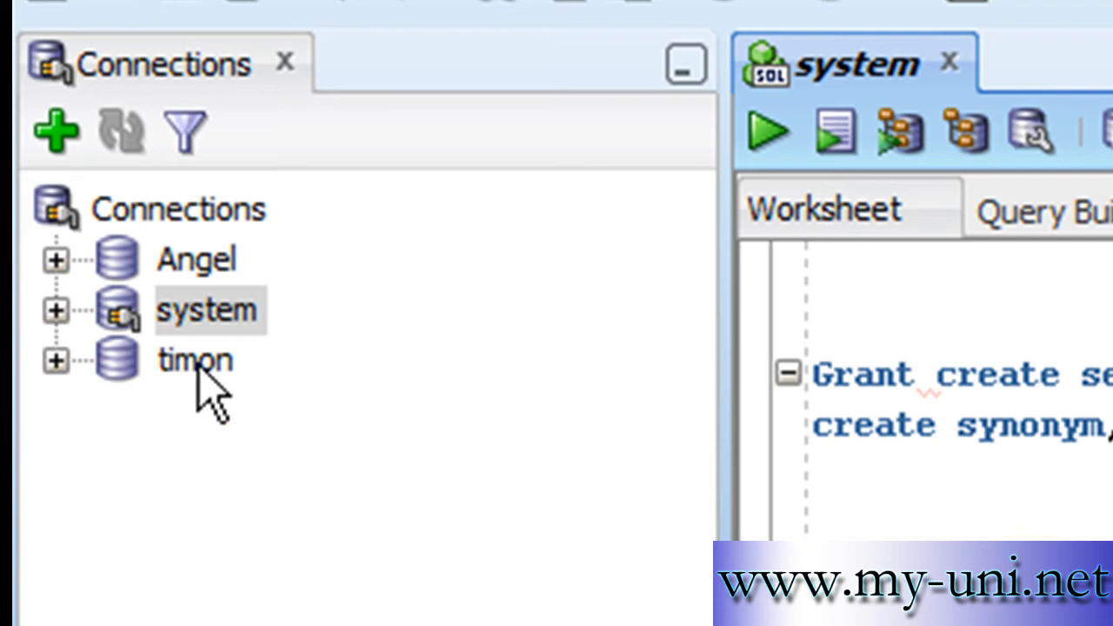
{"action": "mouse_move", "coordinate": [619, 478]}
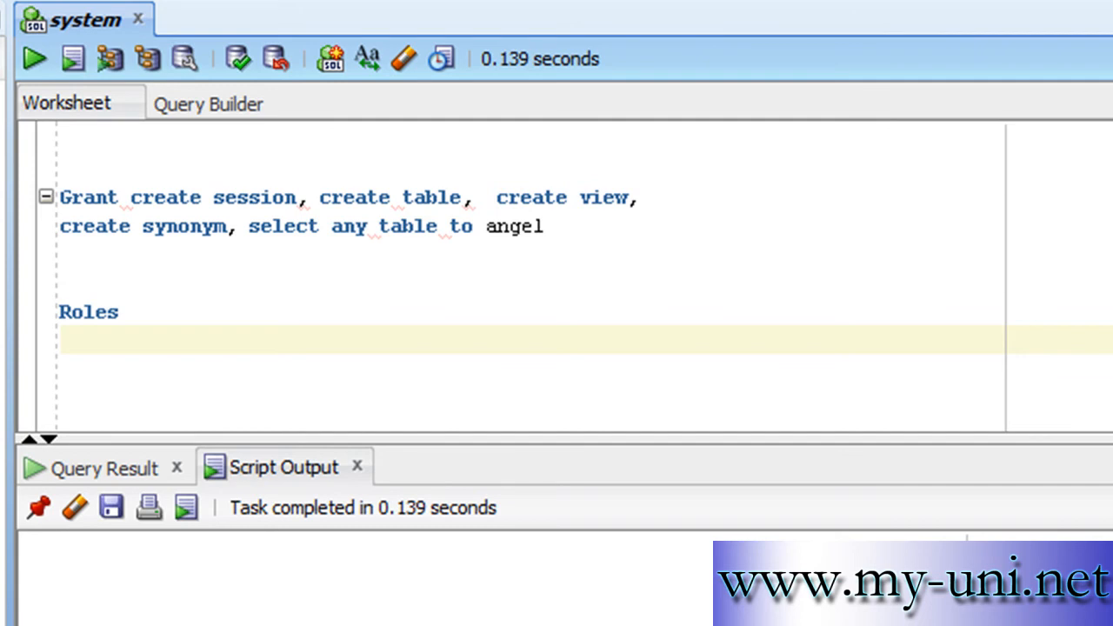
{"action": "mouse_move", "coordinate": [98, 225]}
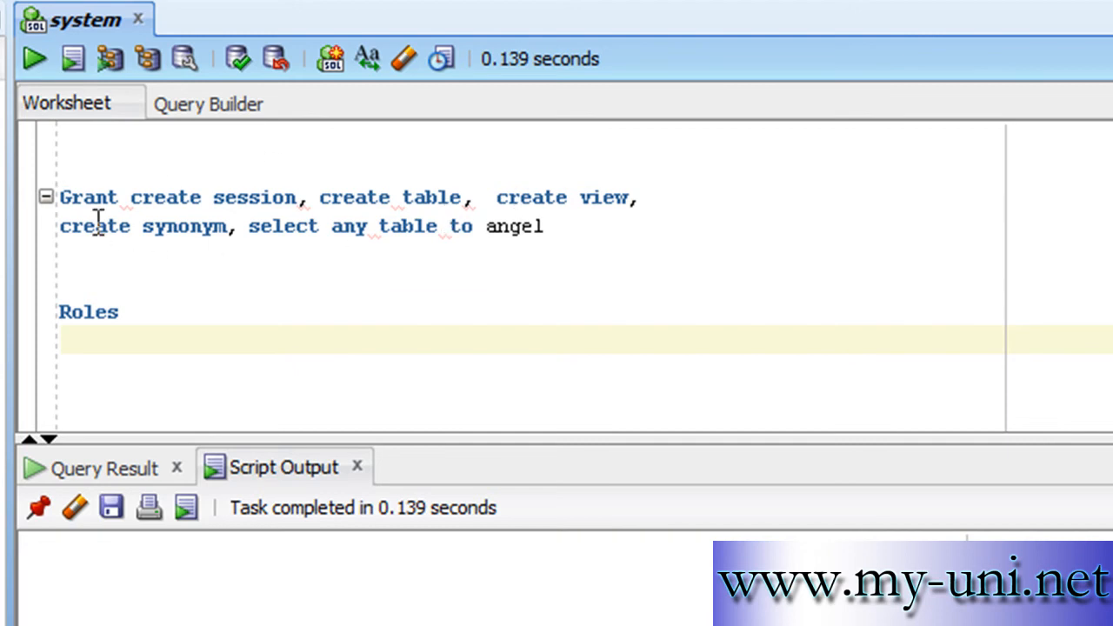
{"action": "mouse_move", "coordinate": [510, 267]}
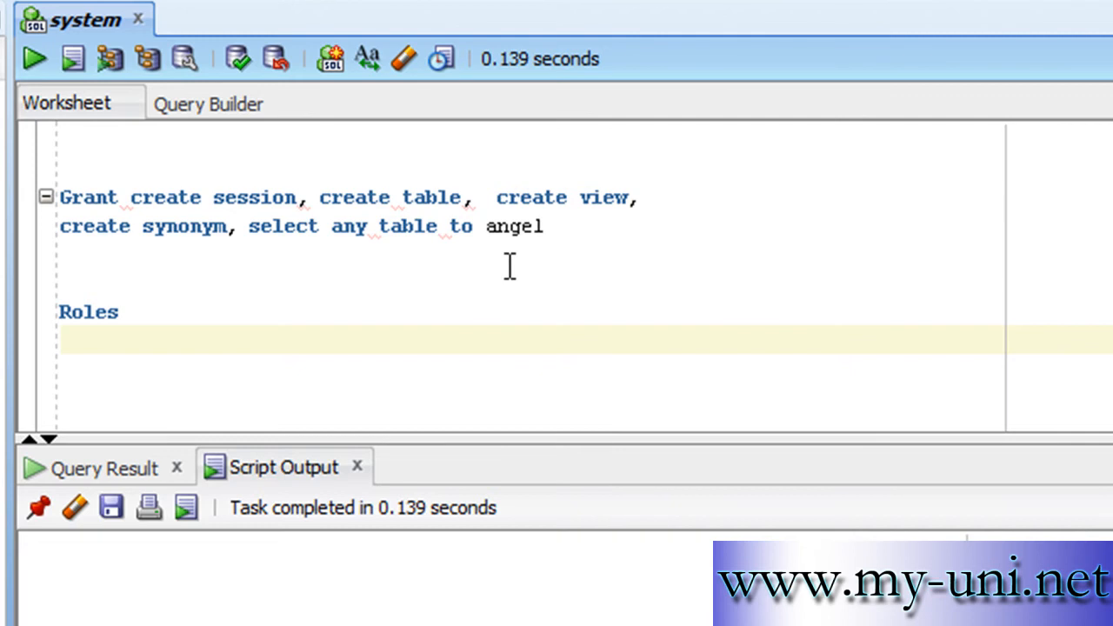
{"action": "mouse_move", "coordinate": [638, 302]}
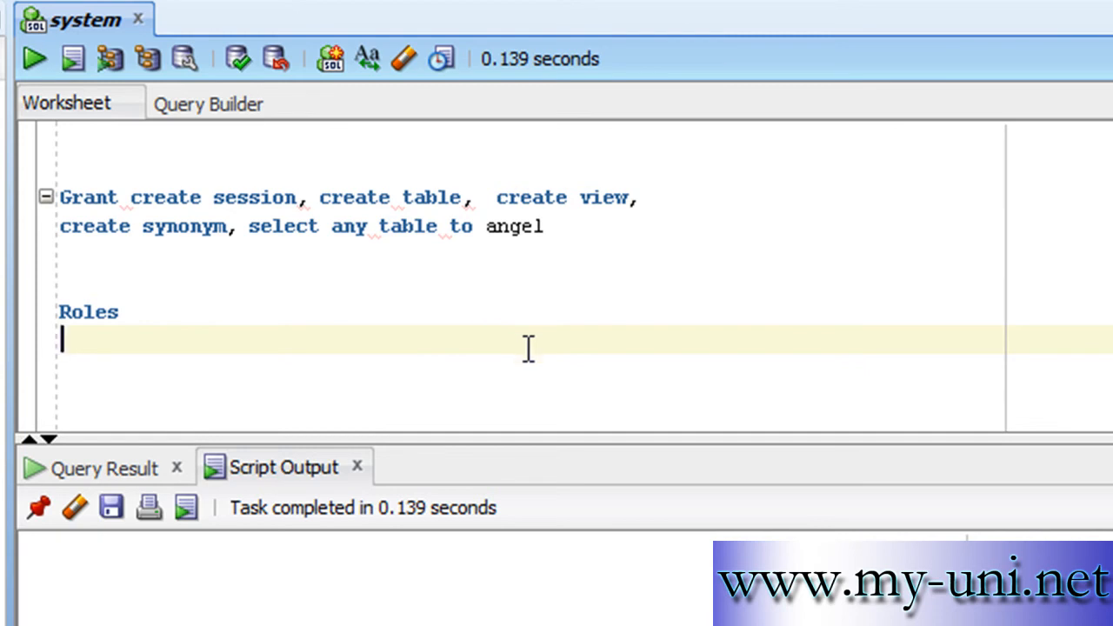
{"action": "mouse_move", "coordinate": [542, 356]}
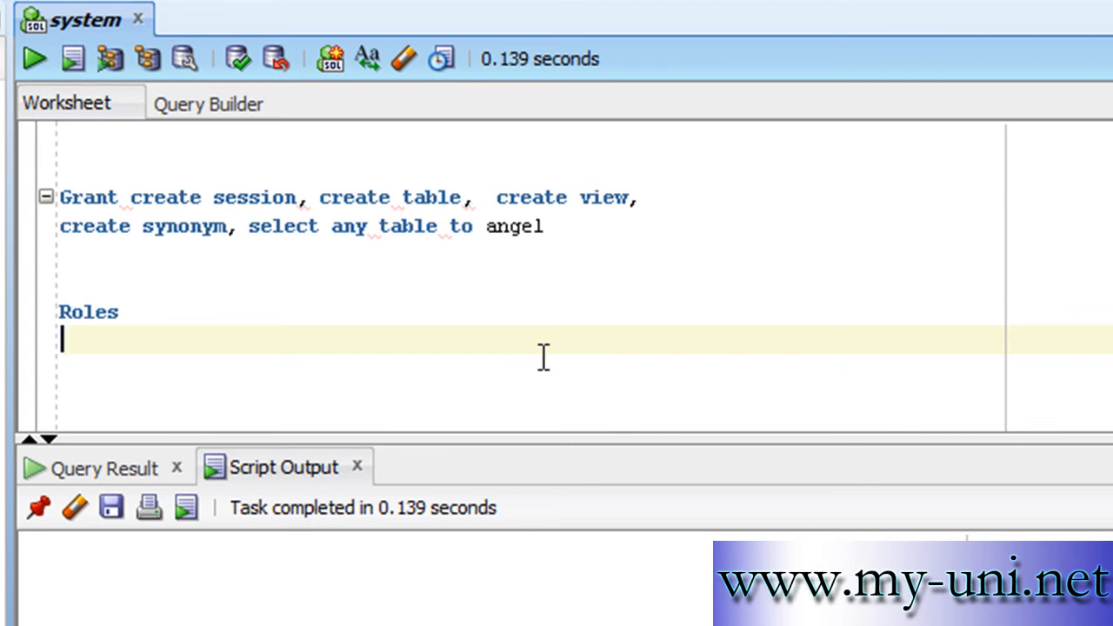
{"action": "mouse_move", "coordinate": [578, 410]}
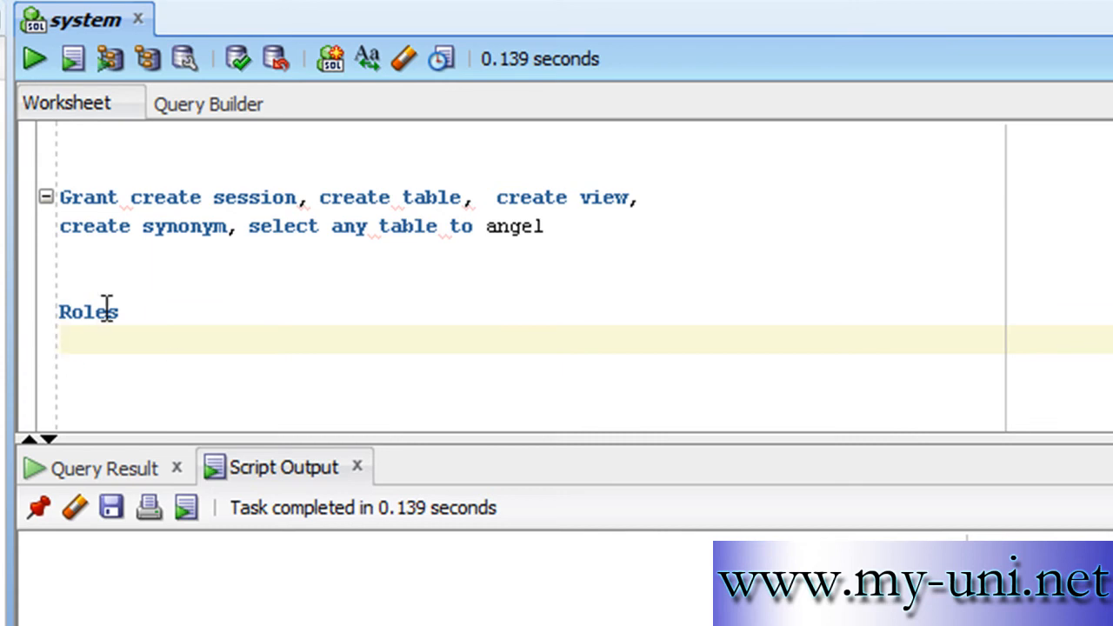
{"action": "mouse_move", "coordinate": [208, 321]}
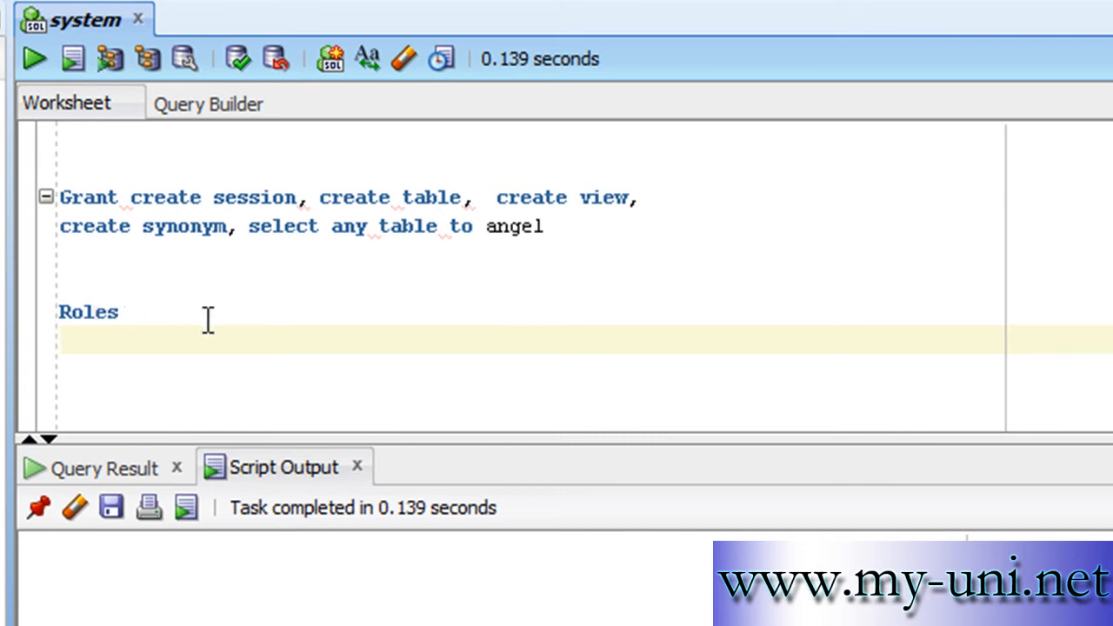
{"action": "mouse_move", "coordinate": [346, 363]}
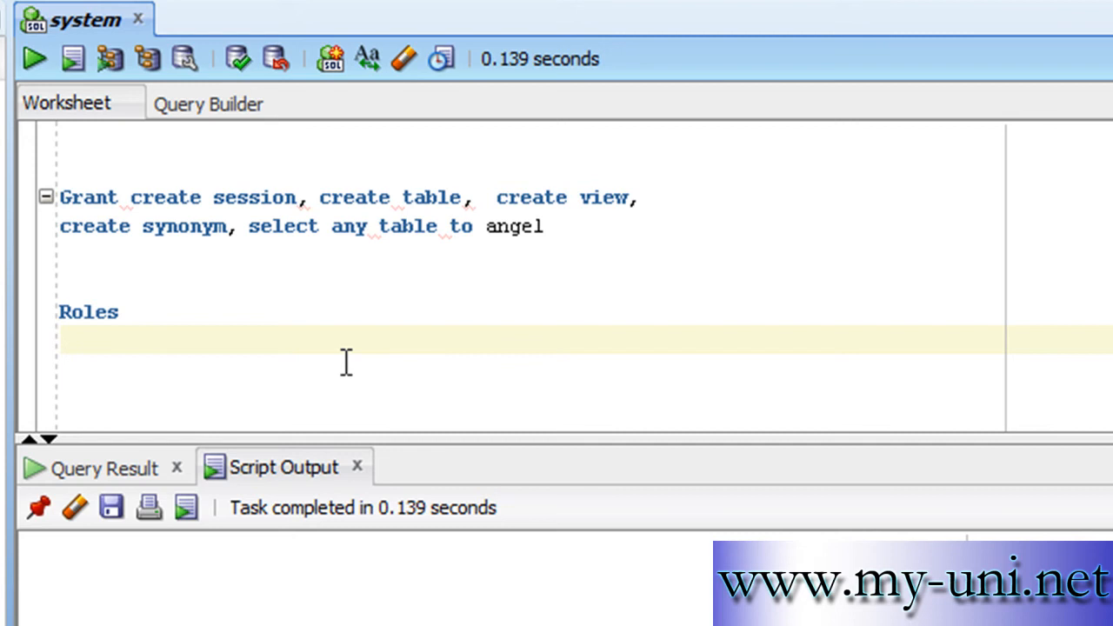
Step: Add 'create role test_role' as the worksheet's top statement and run it
{"action": "left_click", "coordinate": [63, 339]}
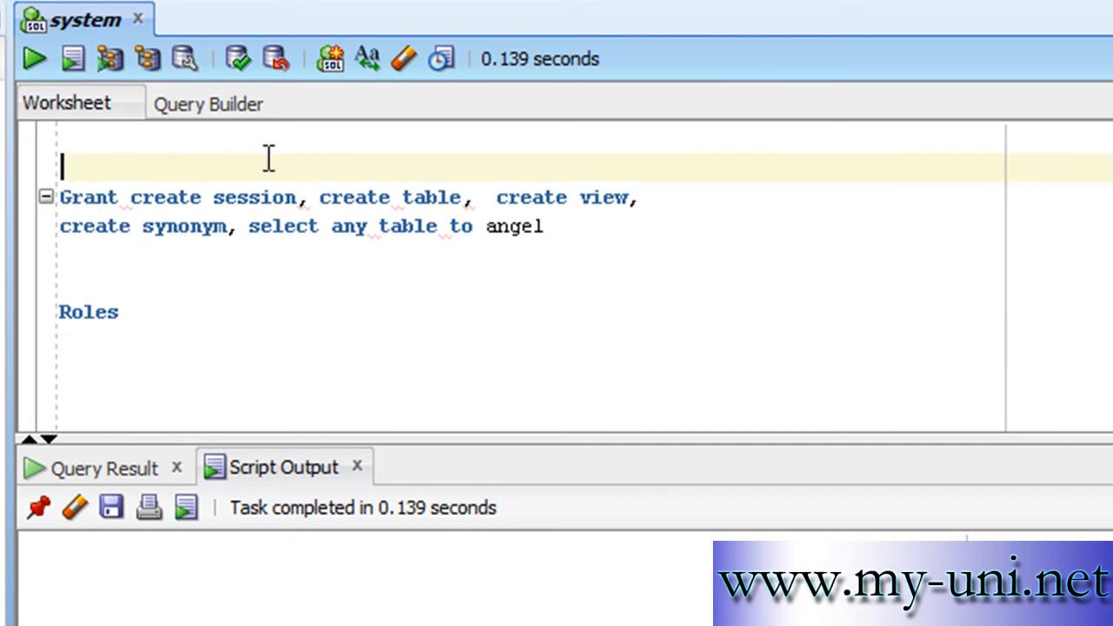
{"action": "type", "text": "cr"}
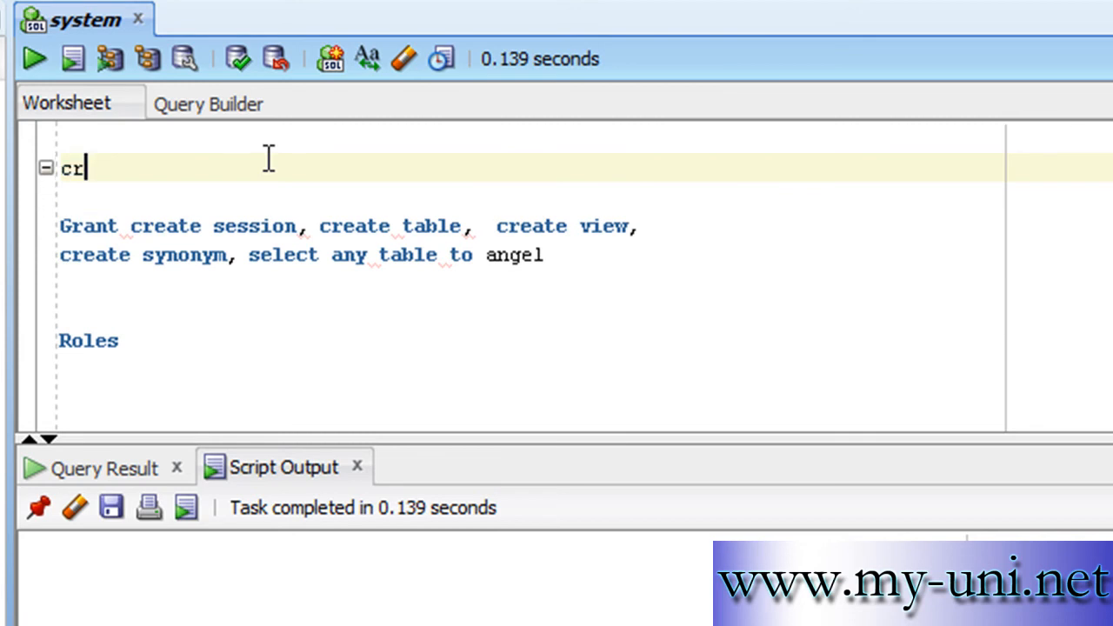
{"action": "type", "text": "eate rol"}
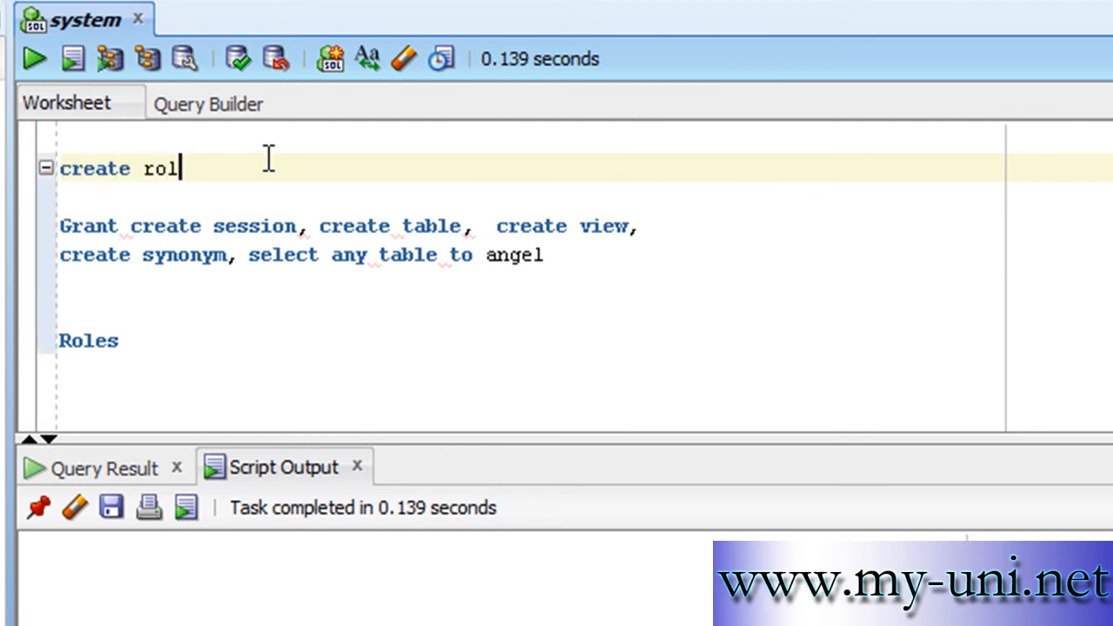
{"action": "type", "text": "e tes"}
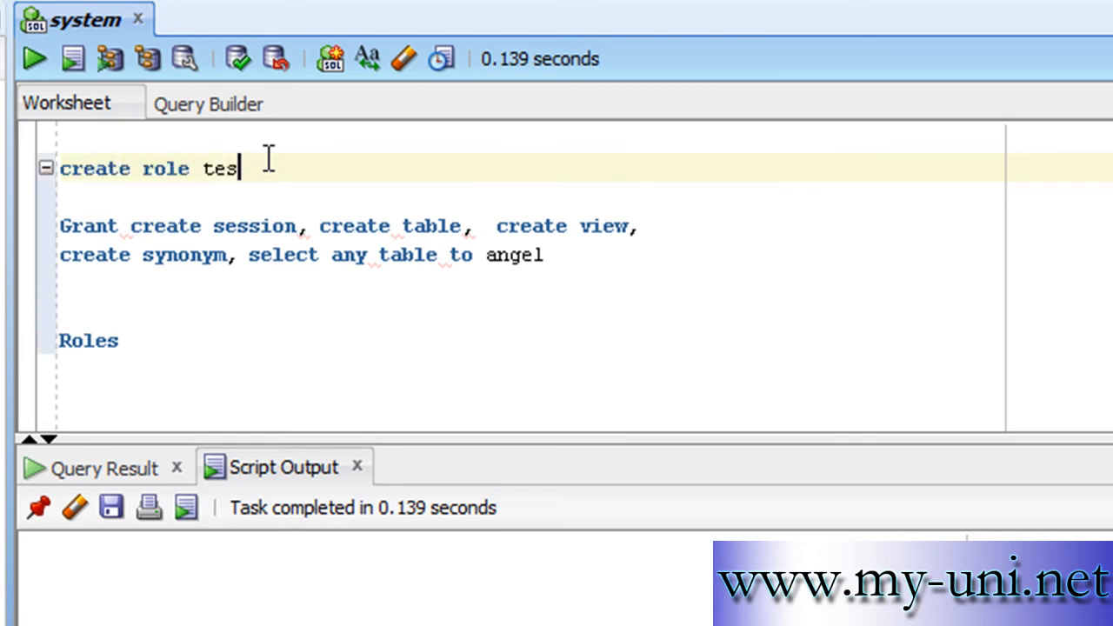
{"action": "type", "text": "t_role"}
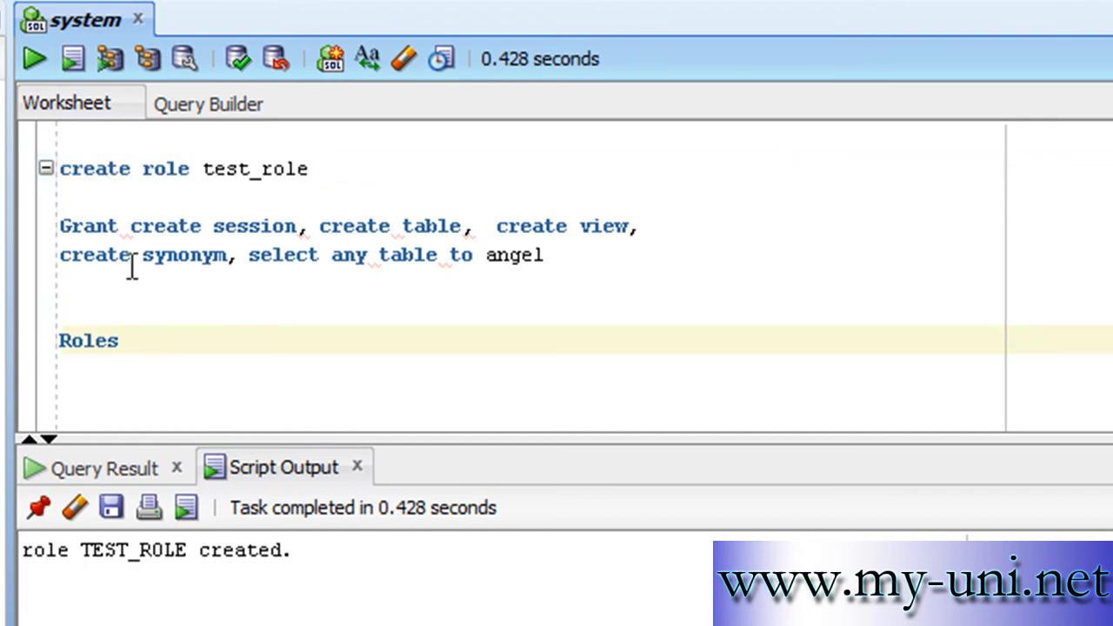
{"action": "mouse_move", "coordinate": [302, 226]}
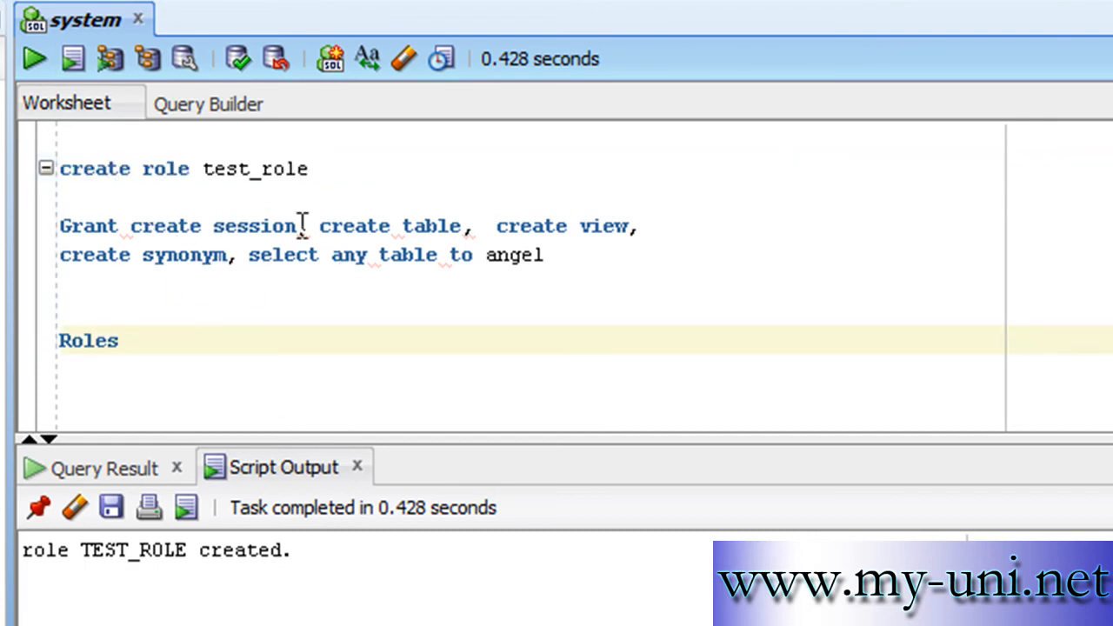
{"action": "mouse_move", "coordinate": [491, 255]}
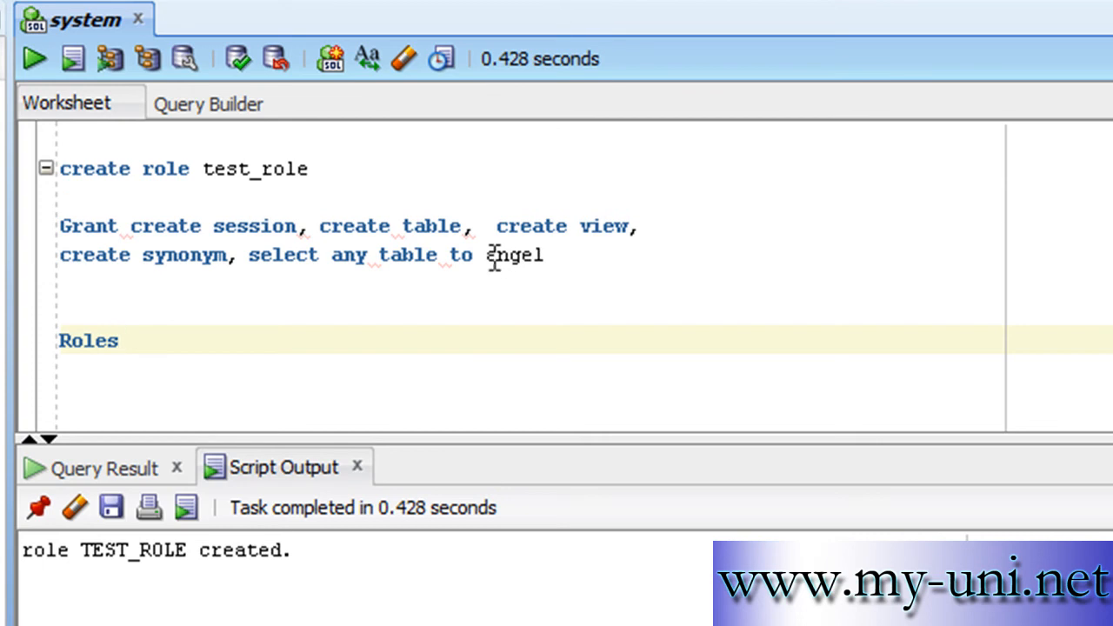
Step: Change the grant's grantee from angel to test_role and run the two-line statement
{"action": "double_click", "coordinate": [514, 255]}
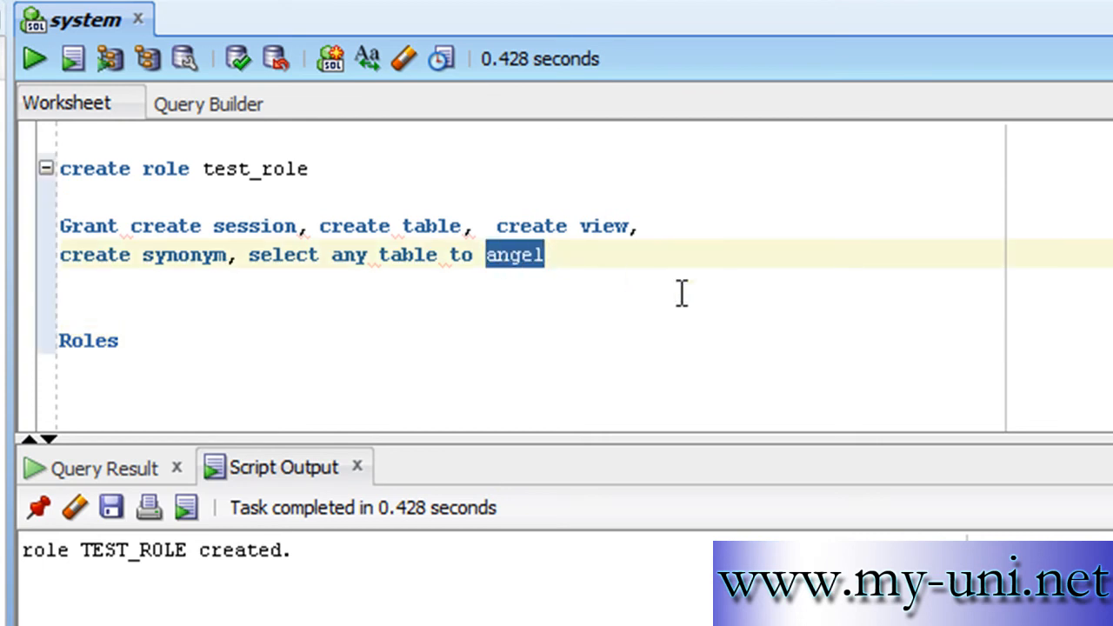
{"action": "type", "text": "test"}
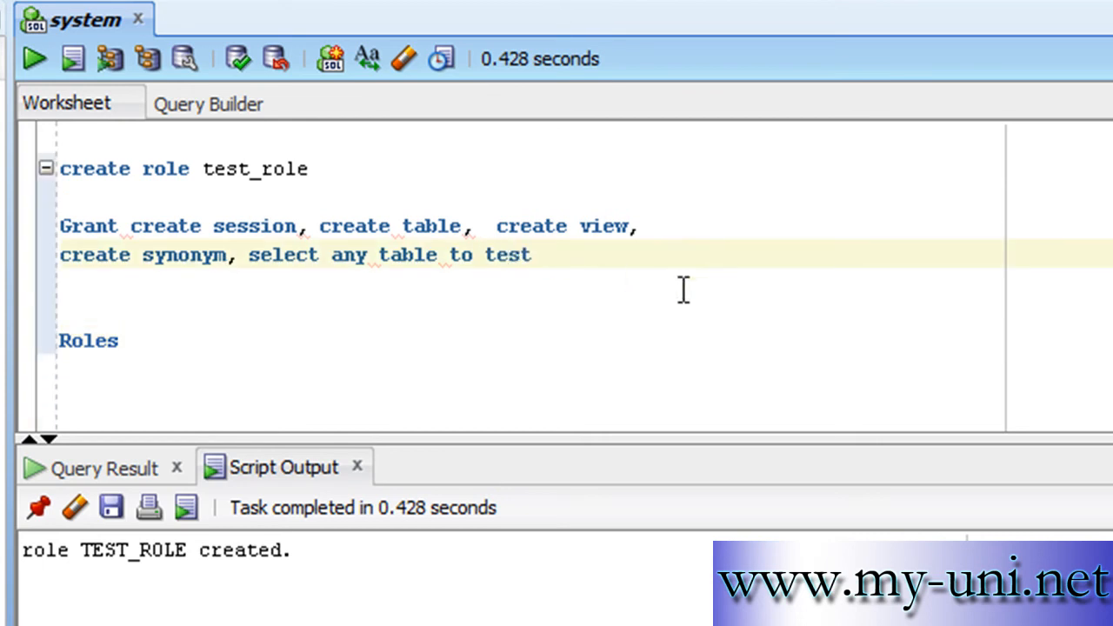
{"action": "type", "text": "_role"}
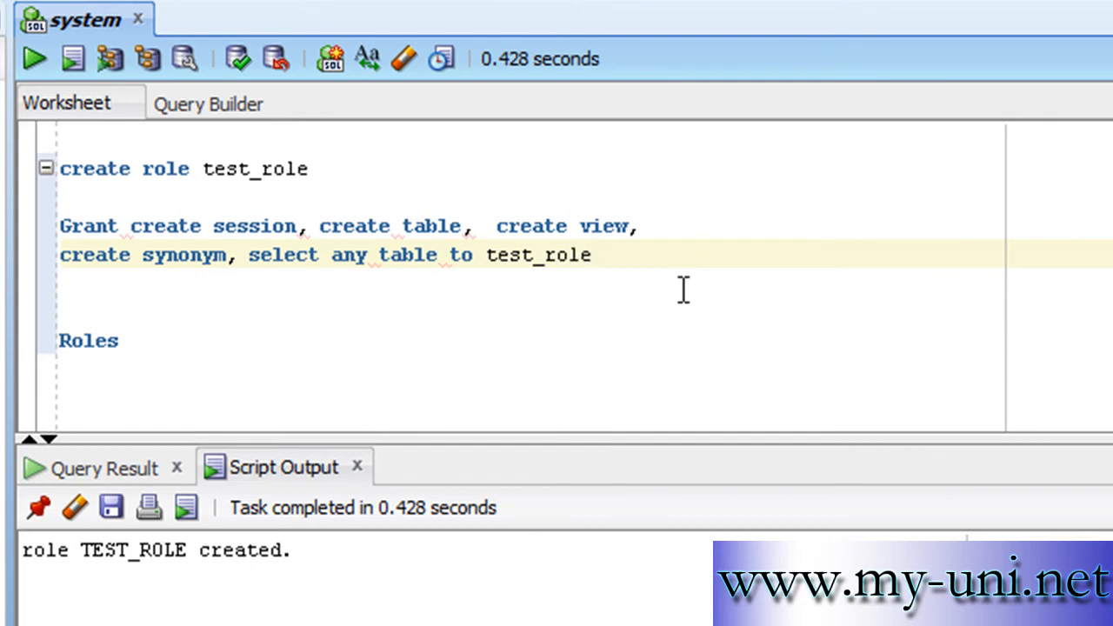
{"action": "left_click_drag", "start_coordinate": [59, 226], "coordinate": [591, 255]}
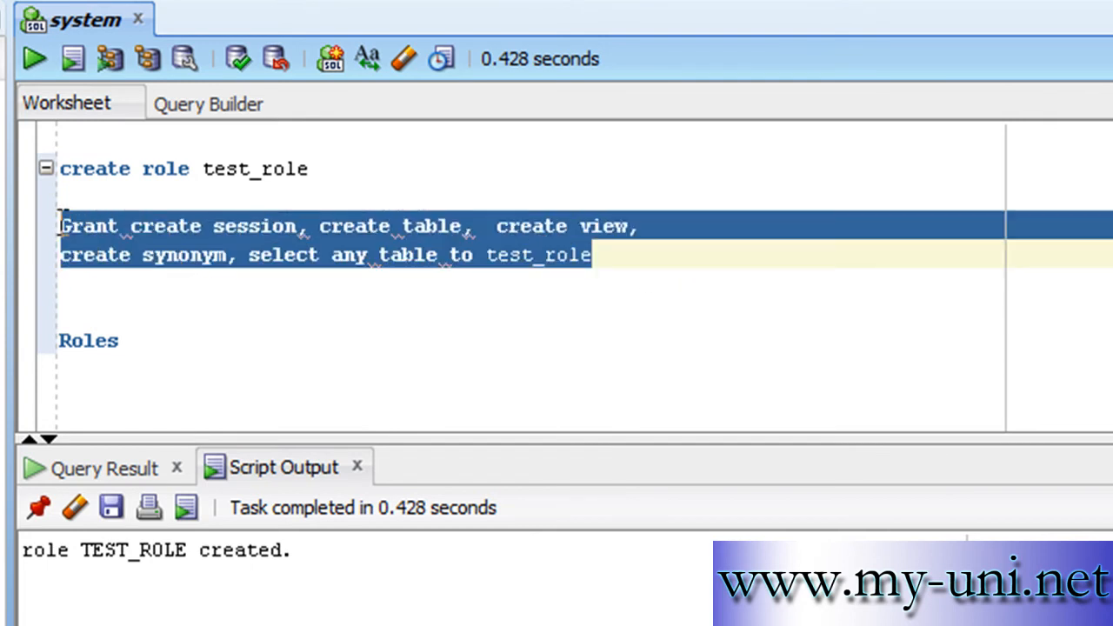
{"action": "left_click", "coordinate": [33, 58]}
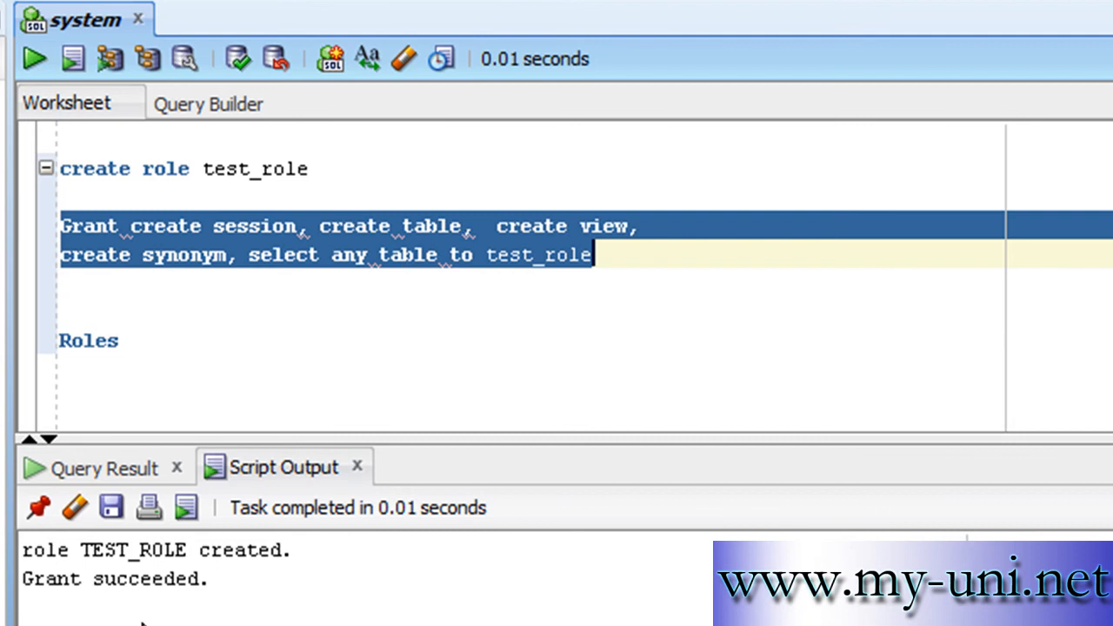
{"action": "mouse_move", "coordinate": [242, 600]}
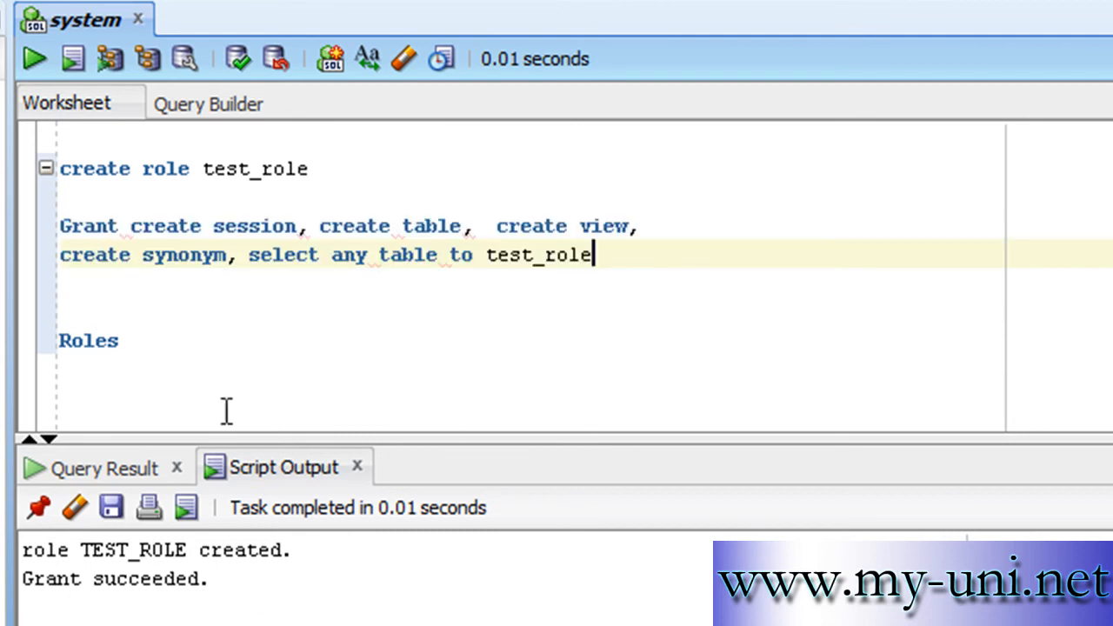
{"action": "type", "text": "create"}
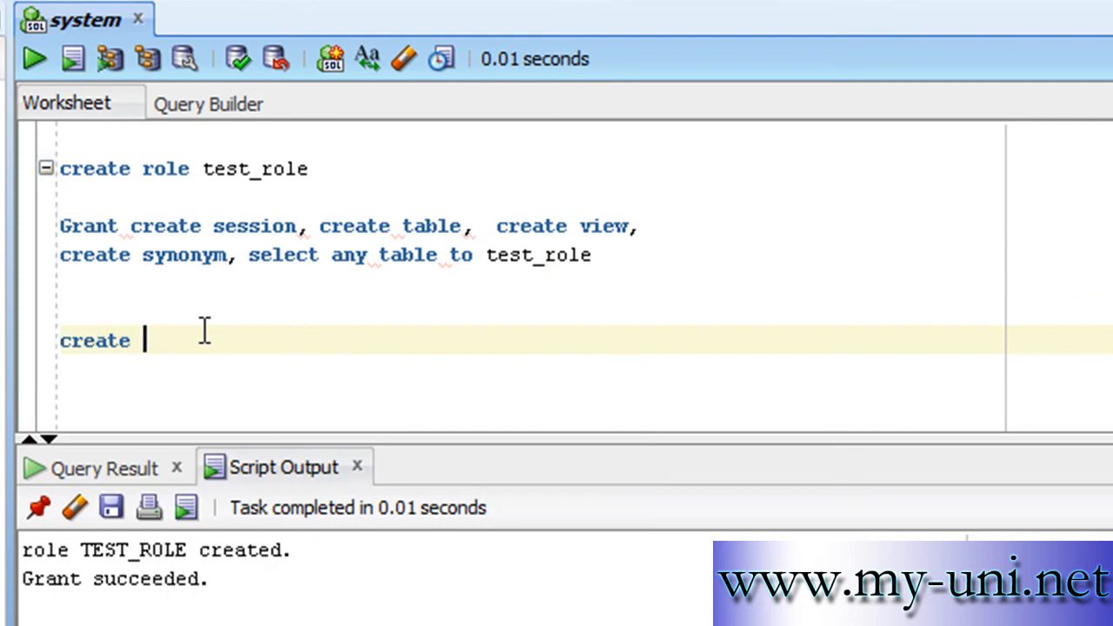
Step: Run 'create user falcon identified by fury' to create user FALCON
{"action": "type", "text": "user"}
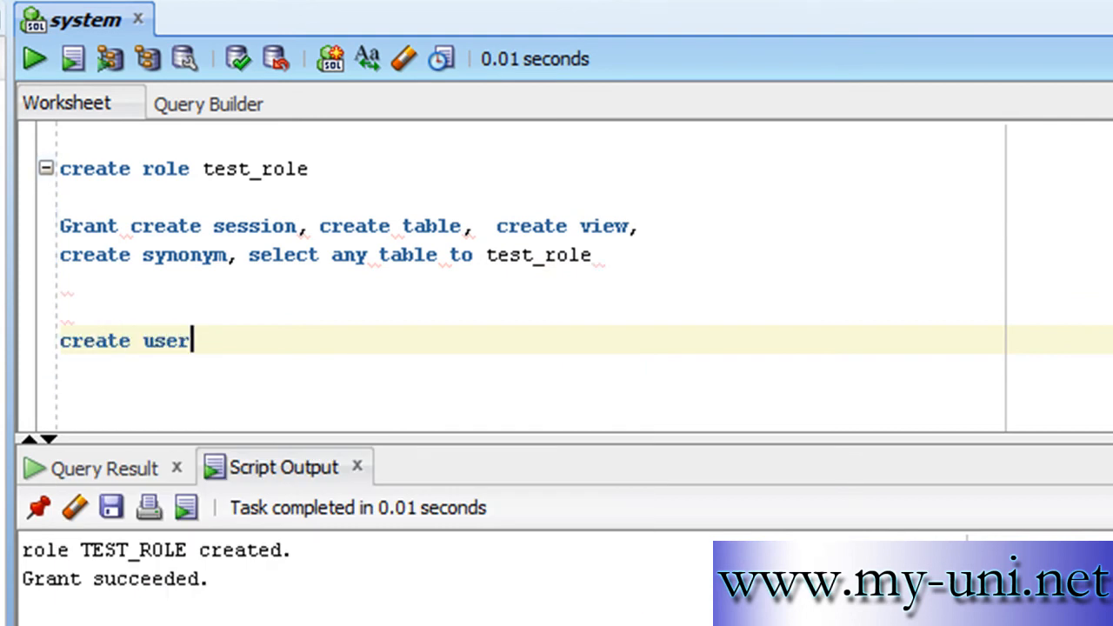
{"action": "type", "text": "falcon identifie"}
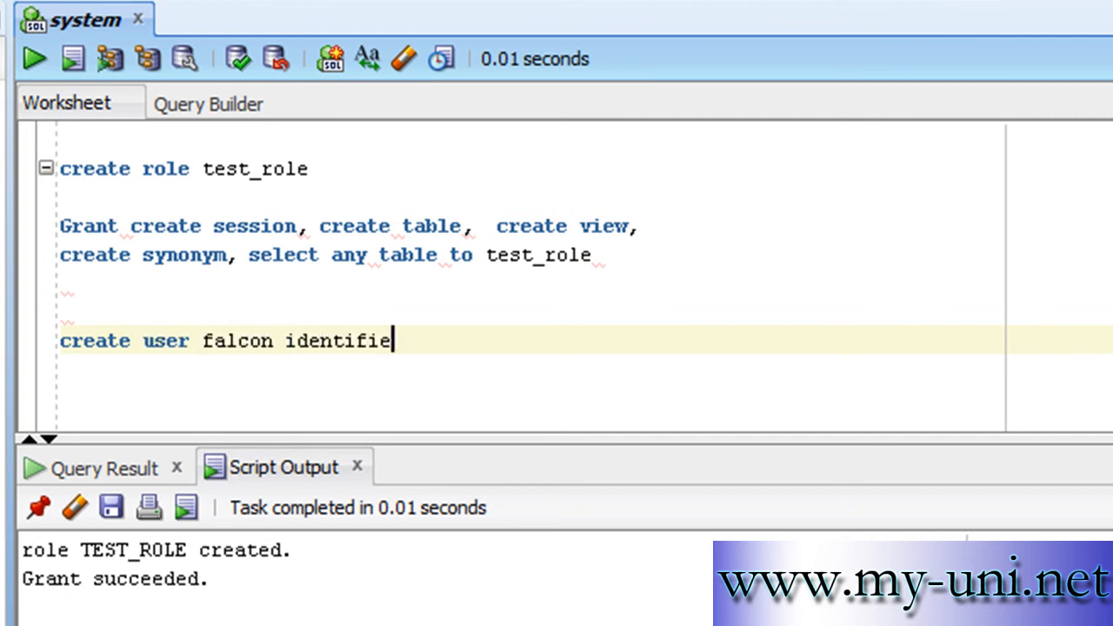
{"action": "type", "text": "d by"}
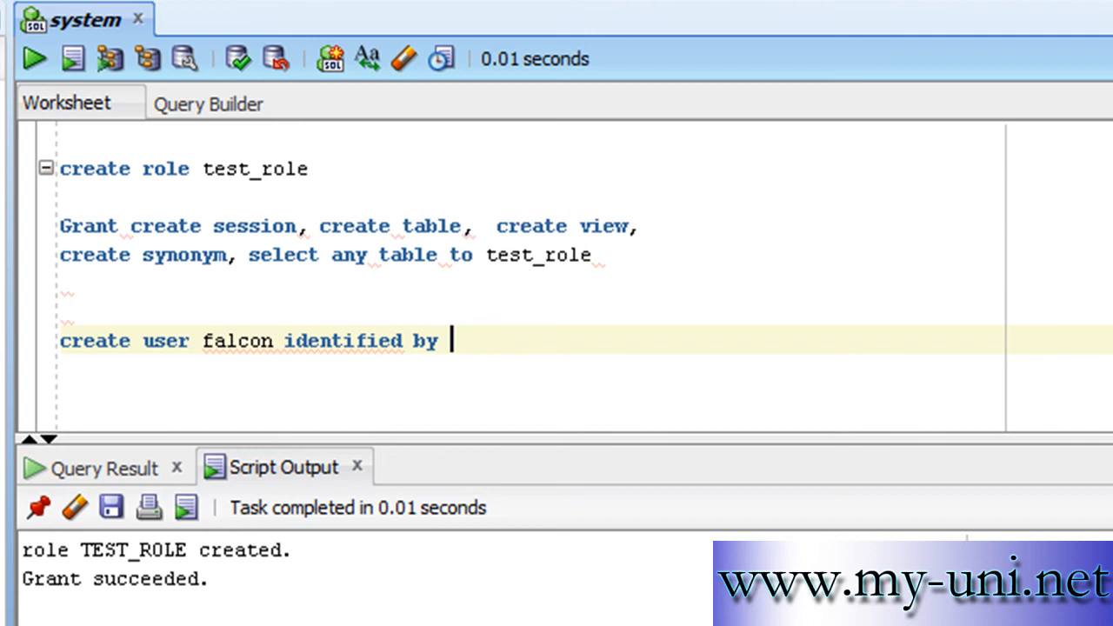
{"action": "type", "text": "fury"}
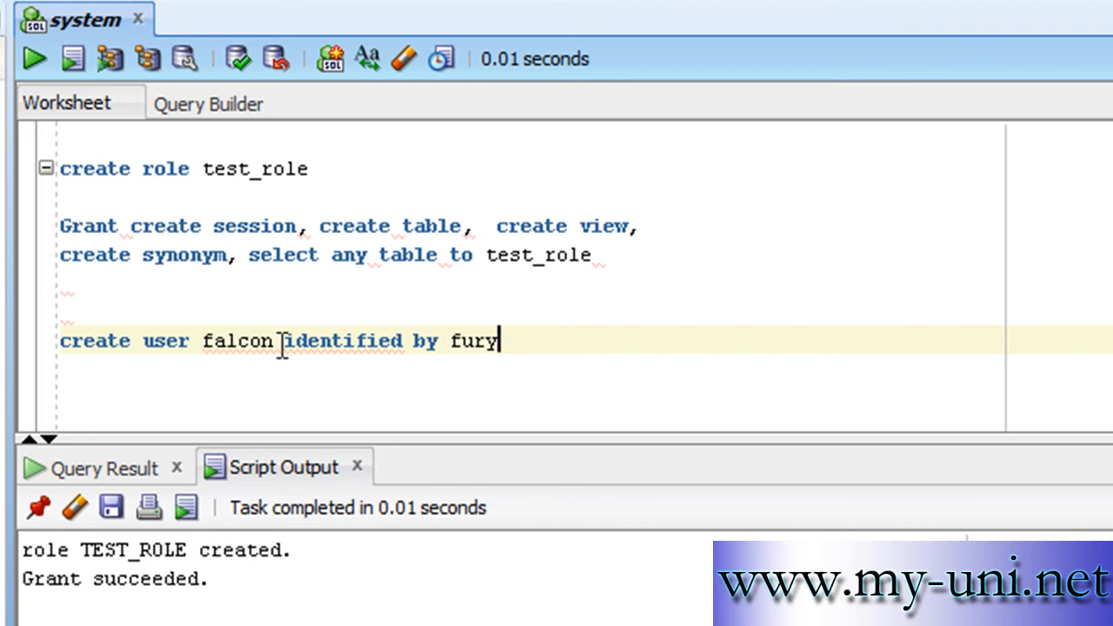
{"action": "mouse_move", "coordinate": [485, 340]}
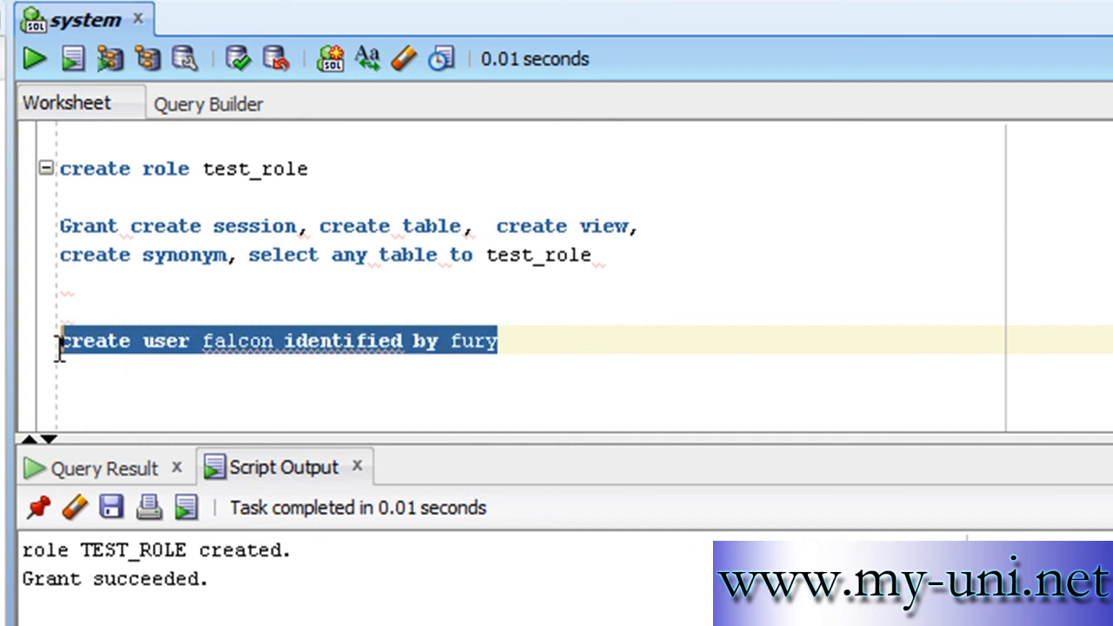
{"action": "left_click", "coordinate": [34, 59]}
{"action": "type", "text": "d"}
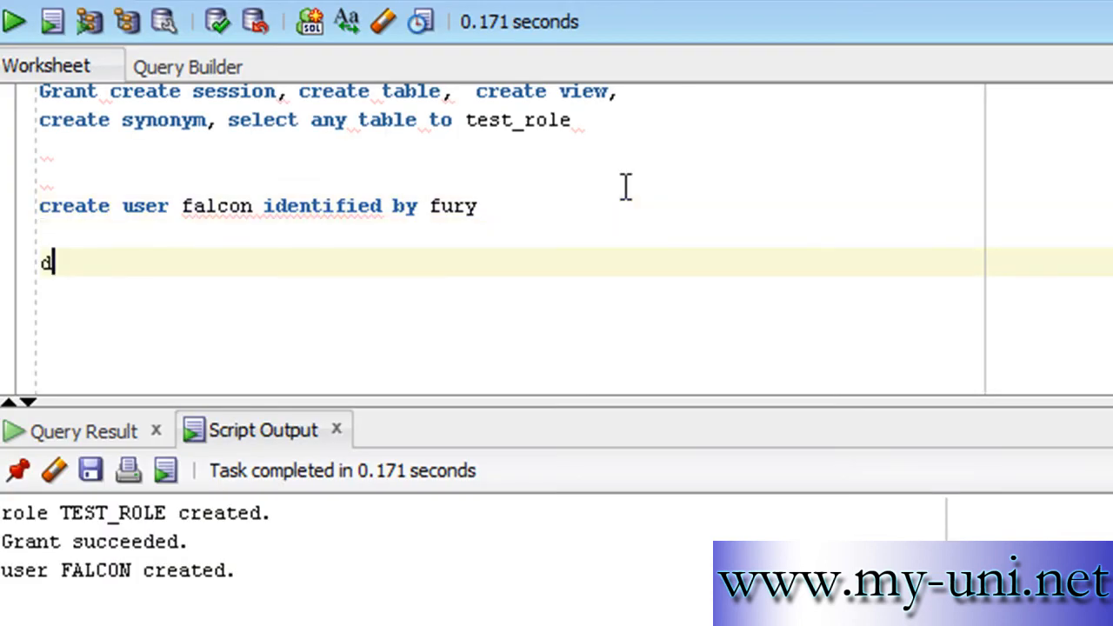
Step: Run 'select * from dba_users' and review the 19 returned users, including FALCON
{"action": "type", "text": "select"}
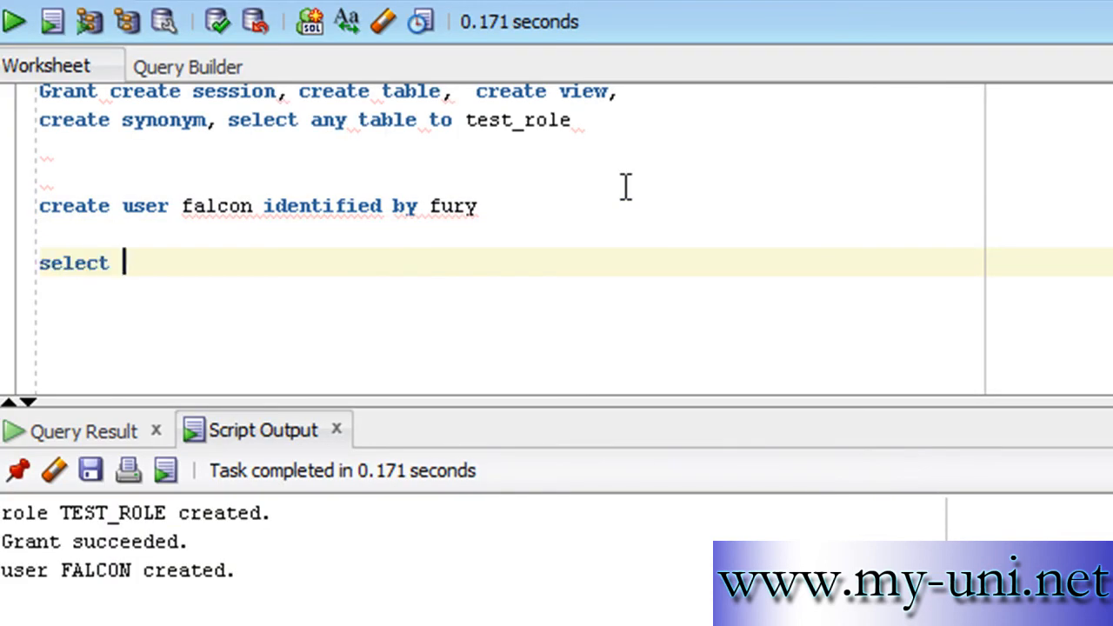
{"action": "type", "text": "* from d"}
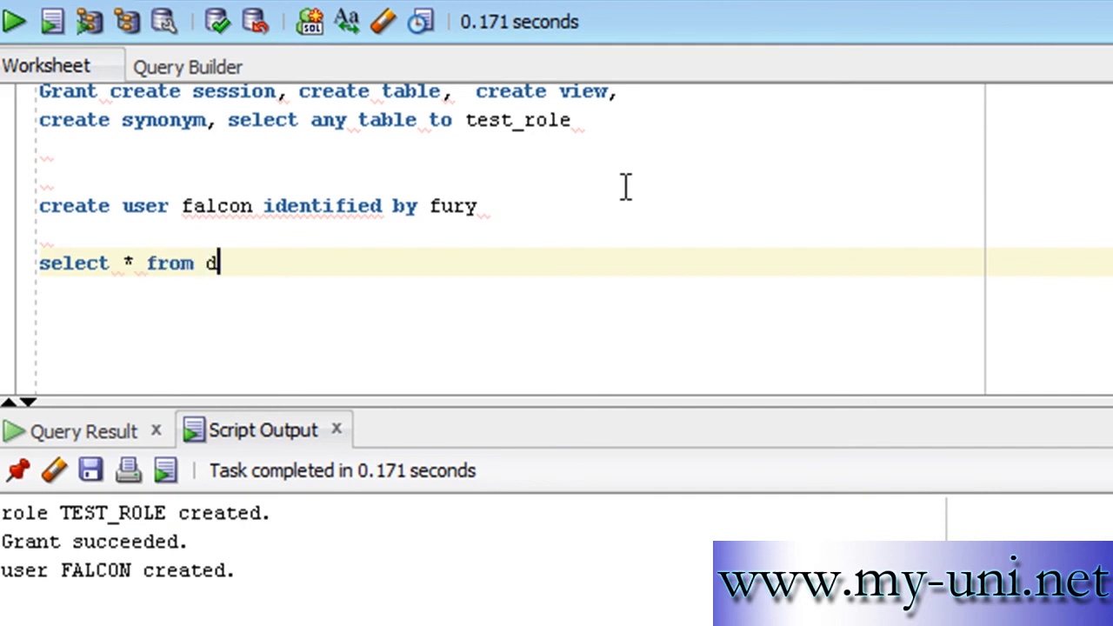
{"action": "type", "text": "ba"}
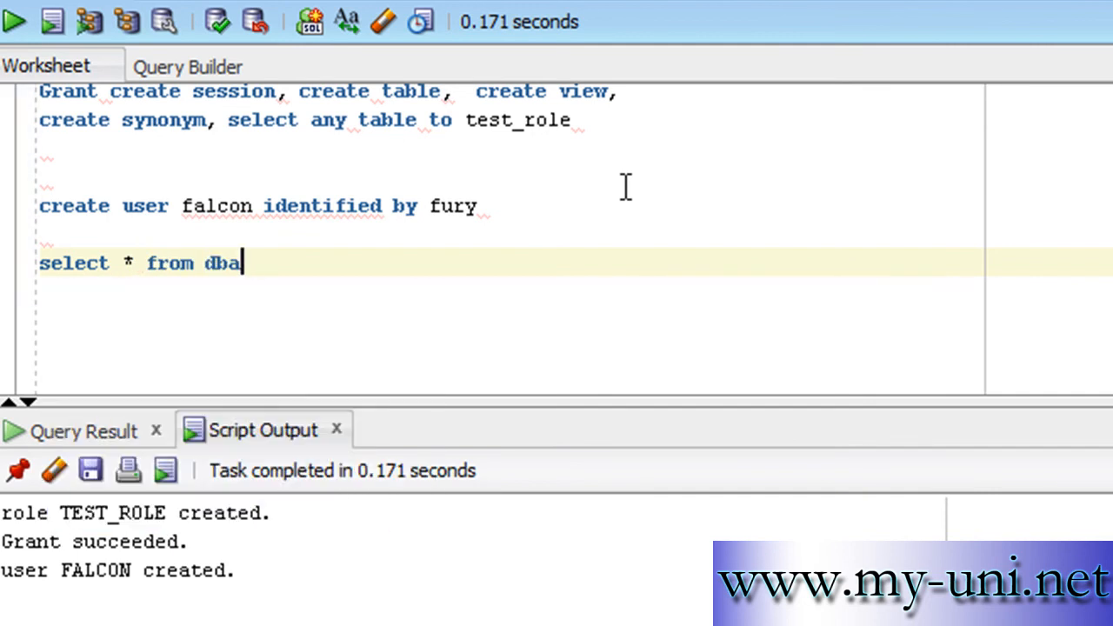
{"action": "type", "text": "_s"}
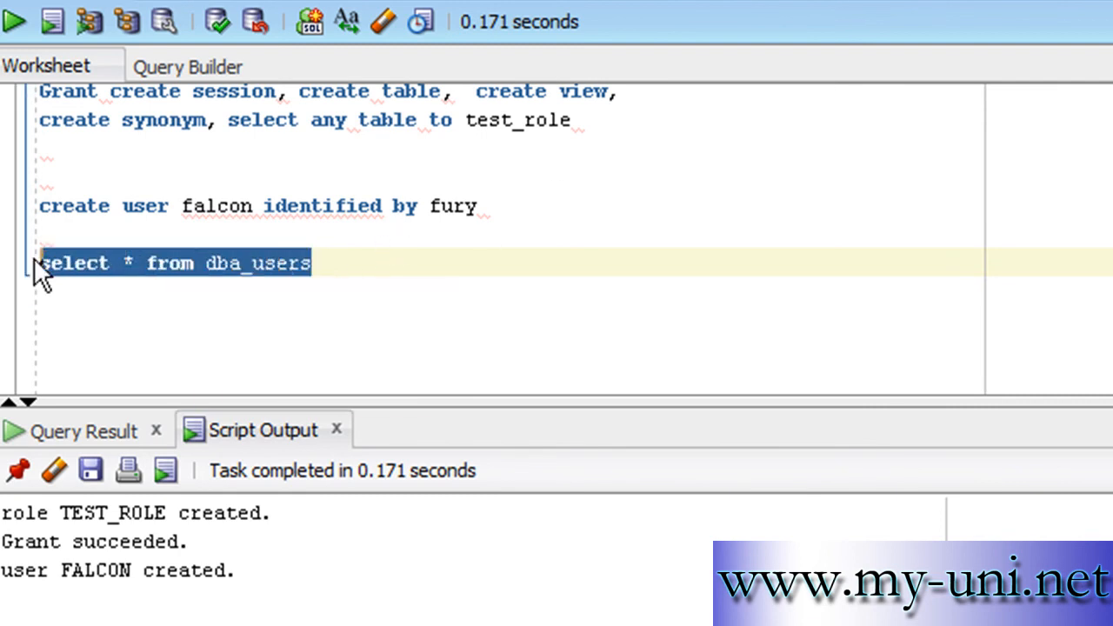
{"action": "left_click", "coordinate": [15, 21]}
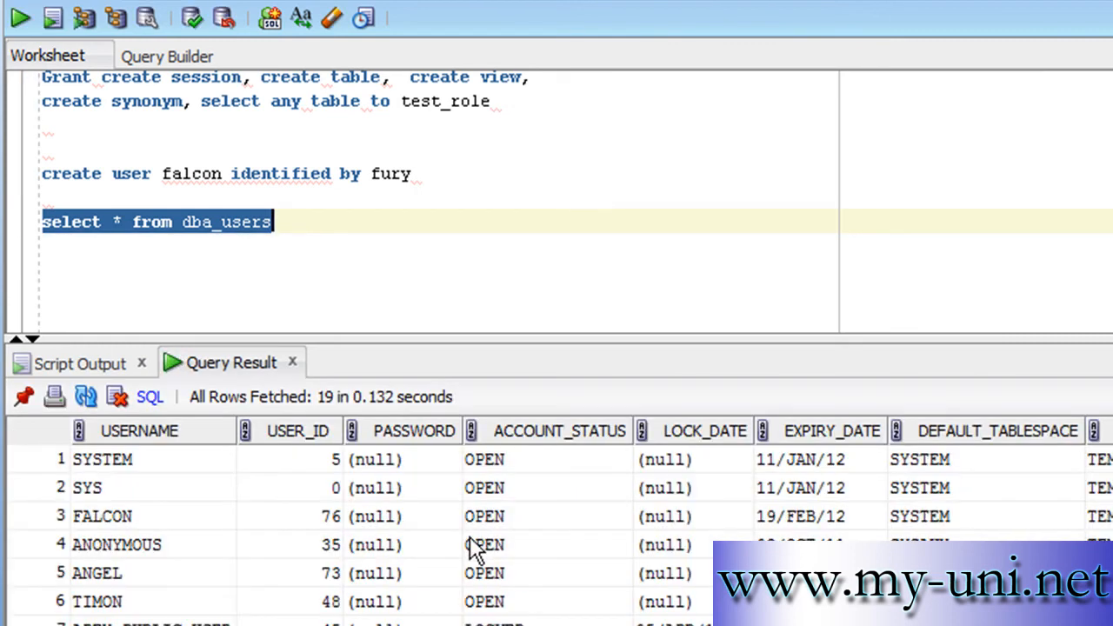
{"action": "mouse_move", "coordinate": [83, 537]}
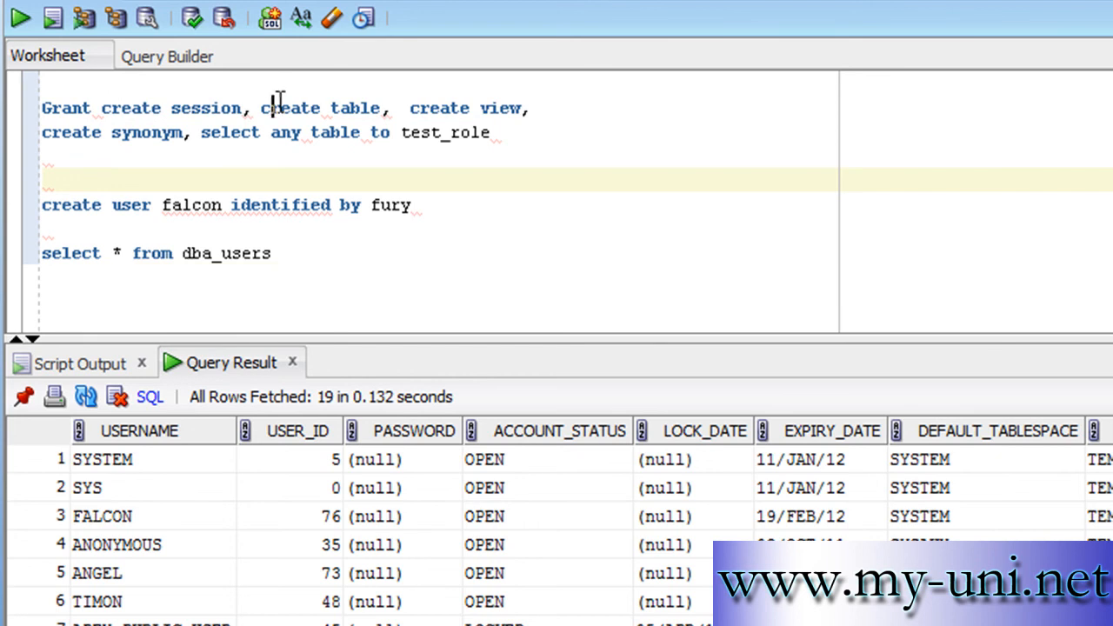
{"action": "double_click", "coordinate": [320, 108]}
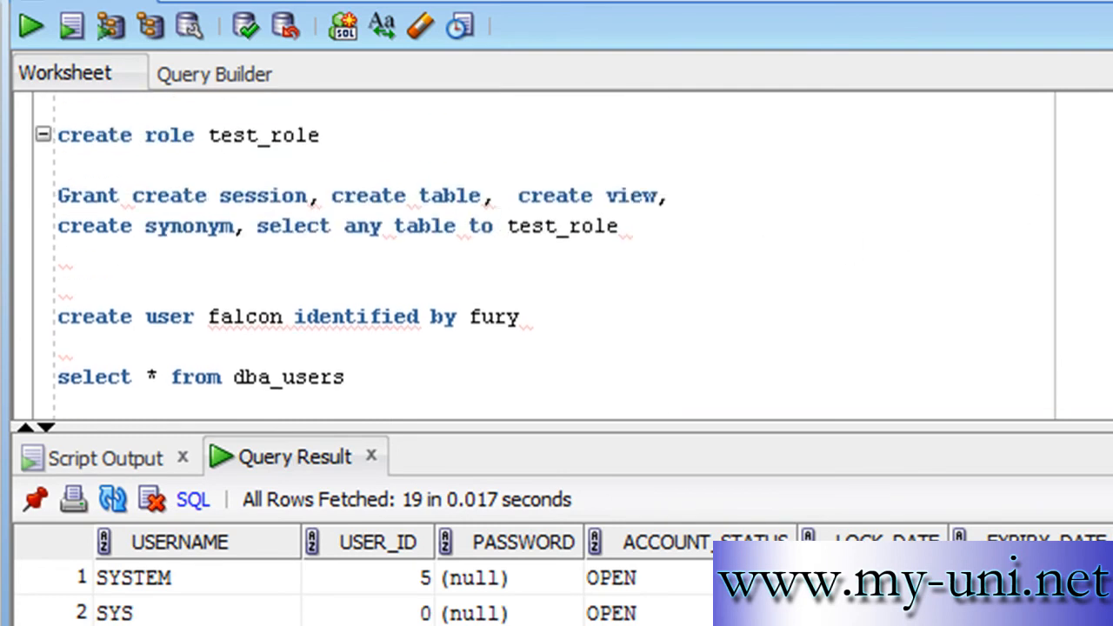
{"action": "scroll", "scroll_direction": "up", "scroll_amount": 3}
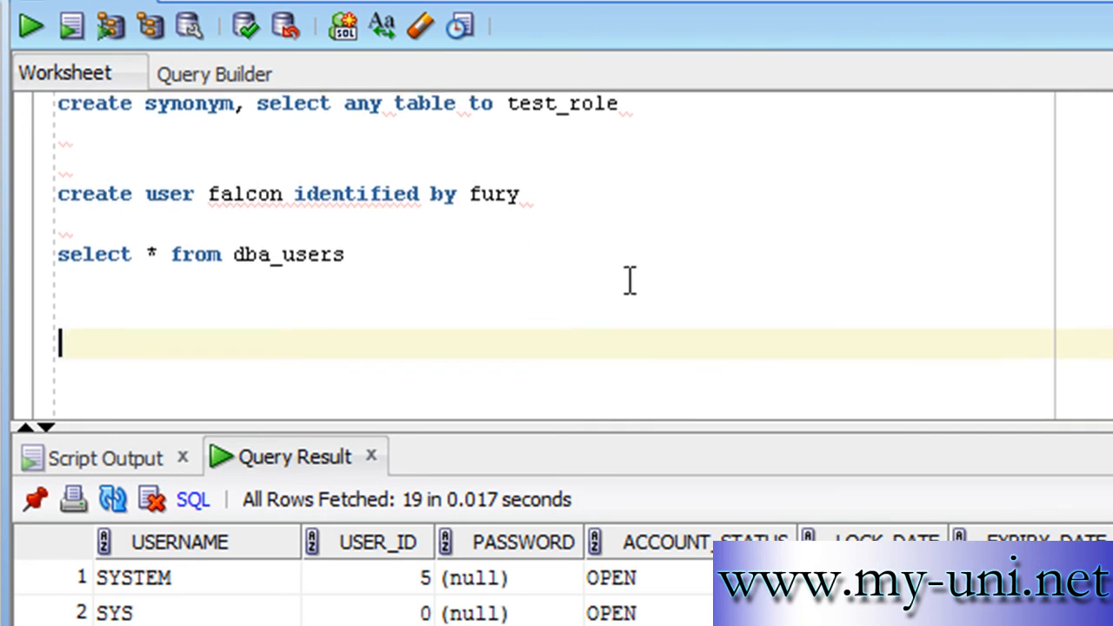
Step: Run 'grant test_role to falcon' so falcon receives the role
{"action": "type", "text": "gran"}
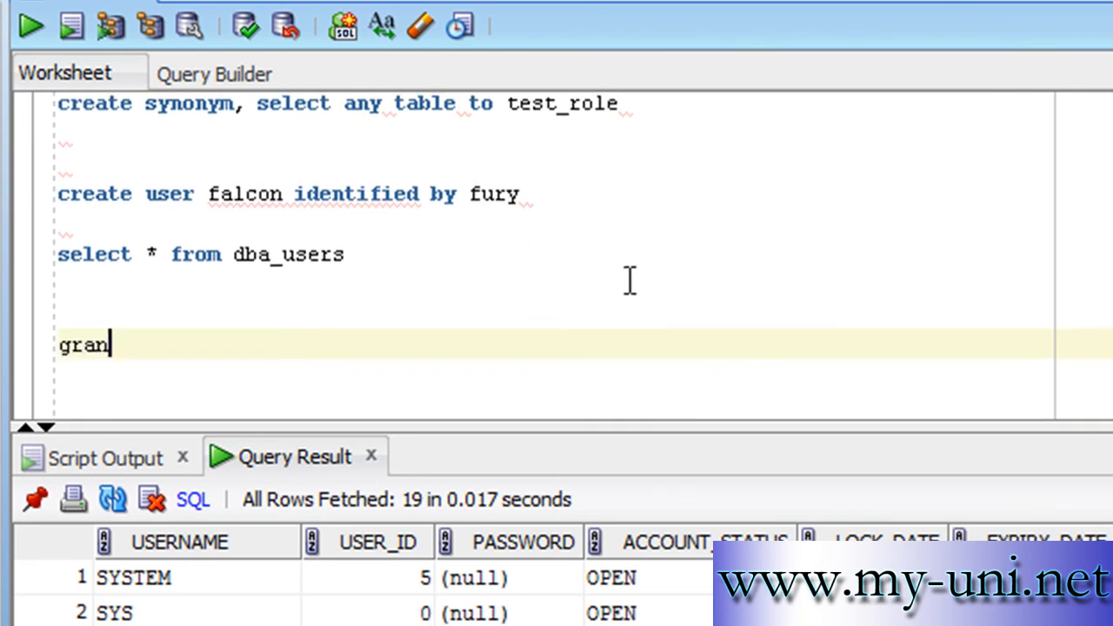
{"action": "type", "text": "t te"}
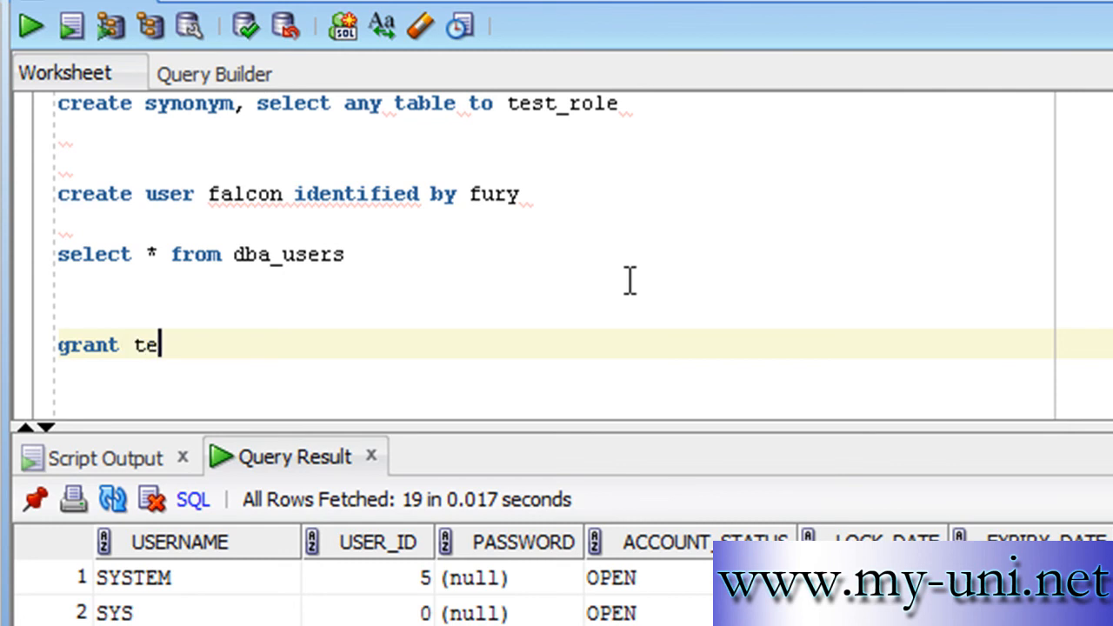
{"action": "type", "text": "st_role"}
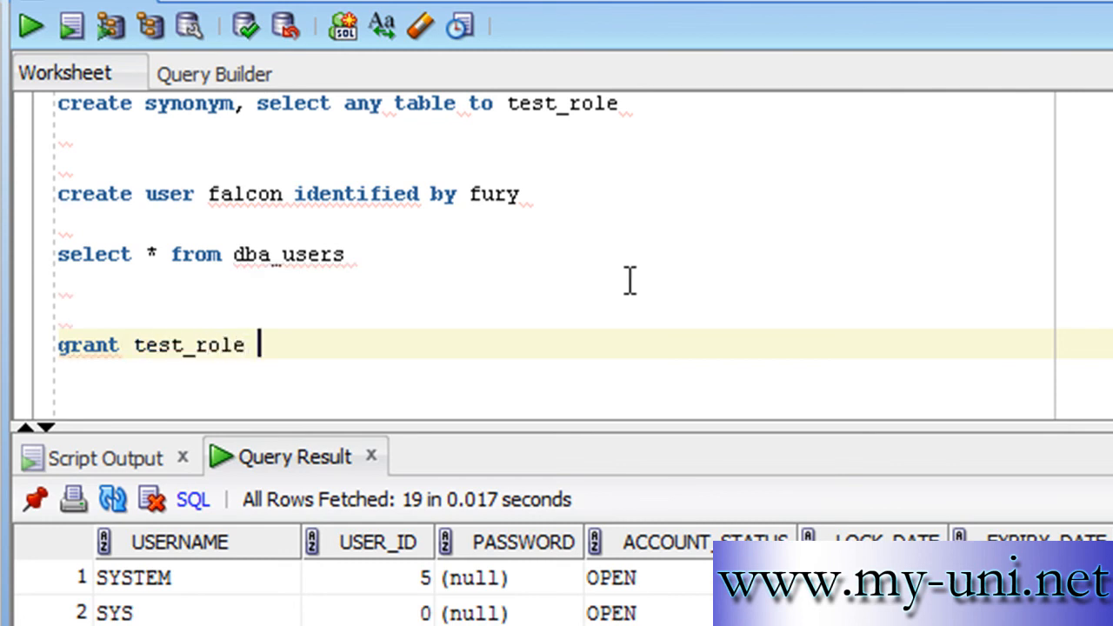
{"action": "type", "text": "to falcon"}
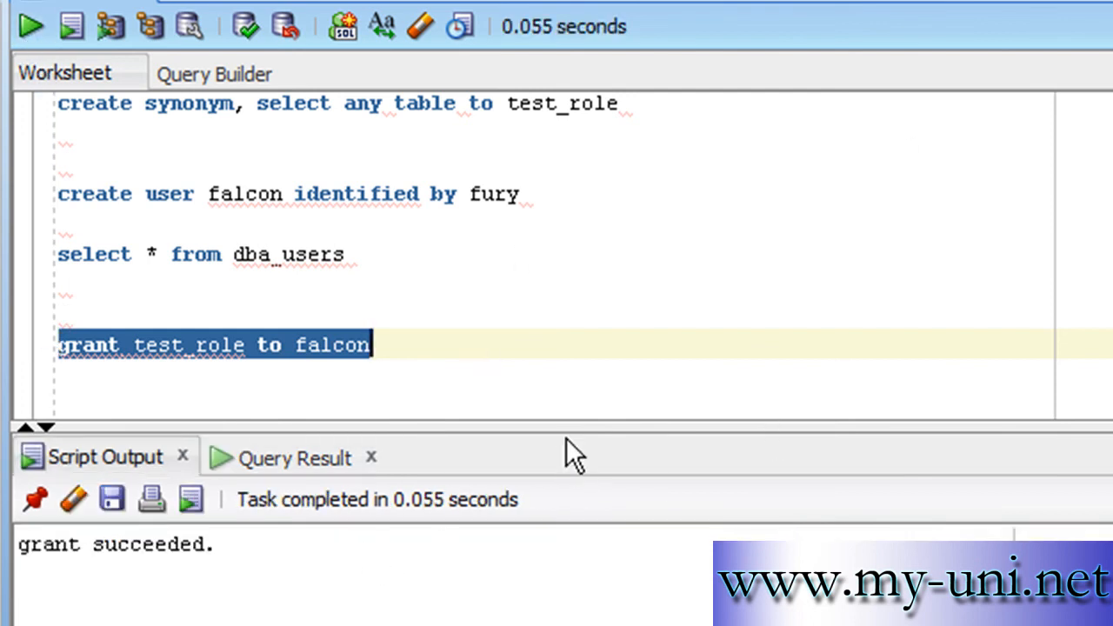
{"action": "mouse_move", "coordinate": [356, 466]}
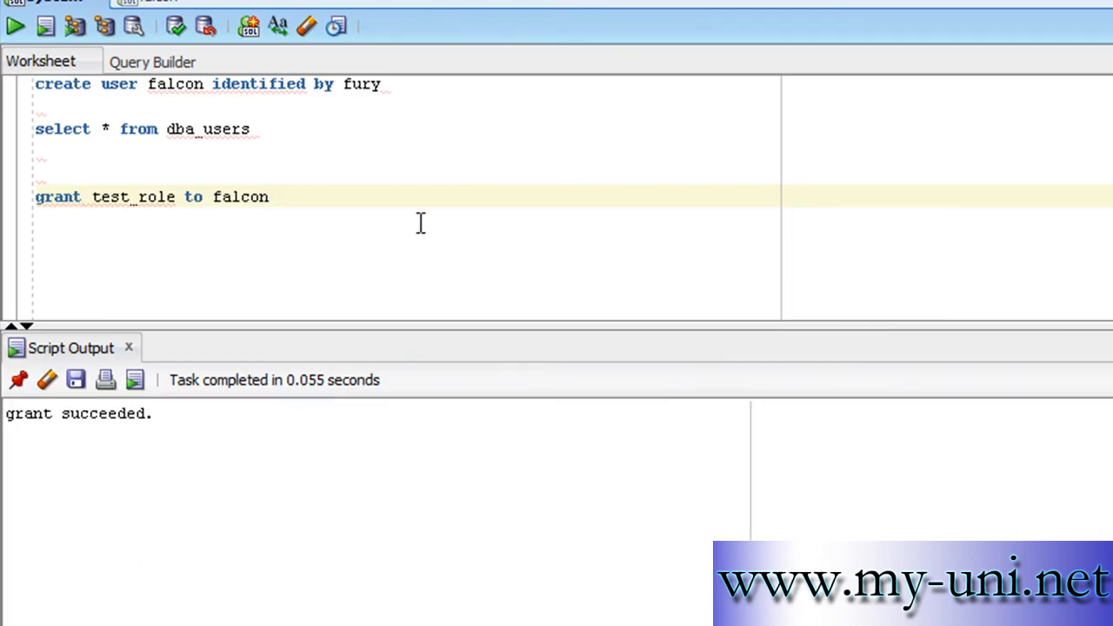
{"action": "left_click", "coordinate": [420, 242]}
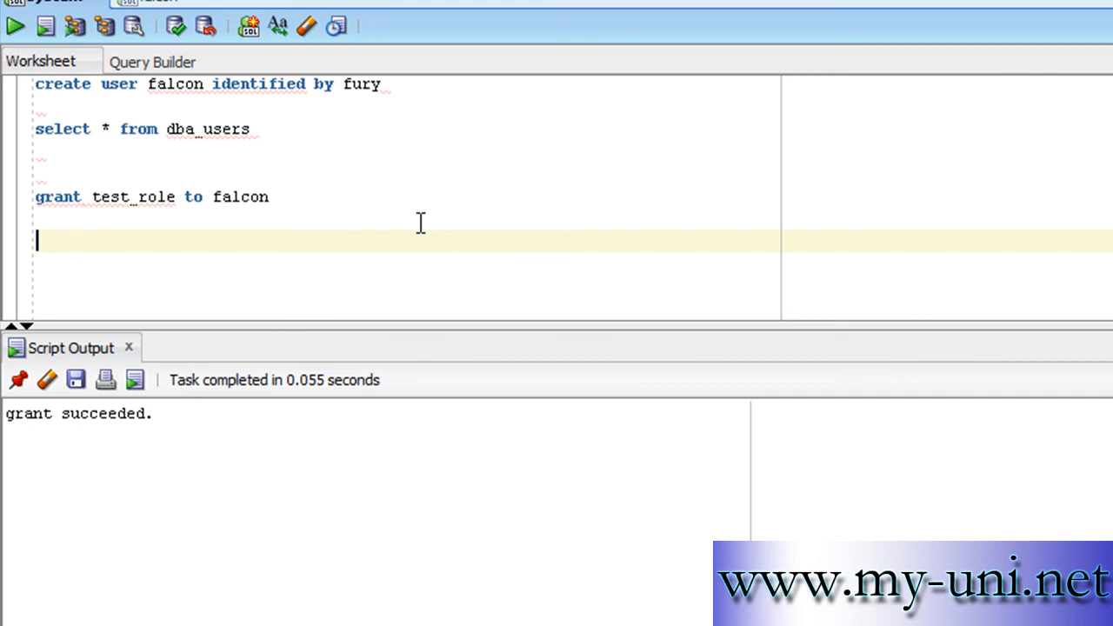
Step: Run 'select * from dba_roles' and scroll to TEST_ROLE, the last of 33 rows
{"action": "type", "text": "selec"}
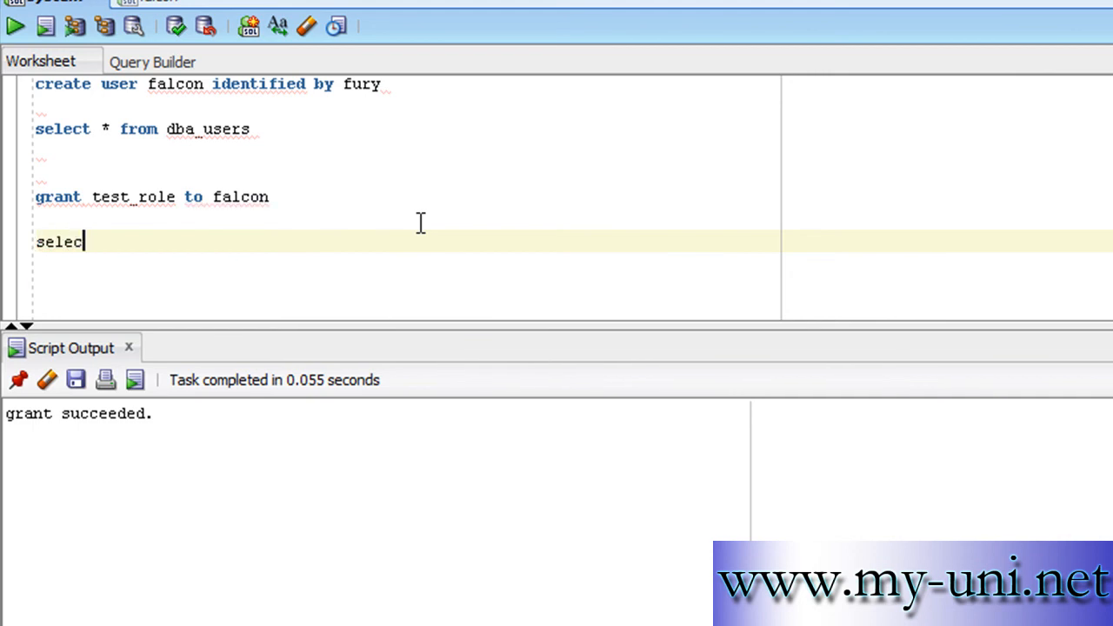
{"action": "type", "text": "t * from d"}
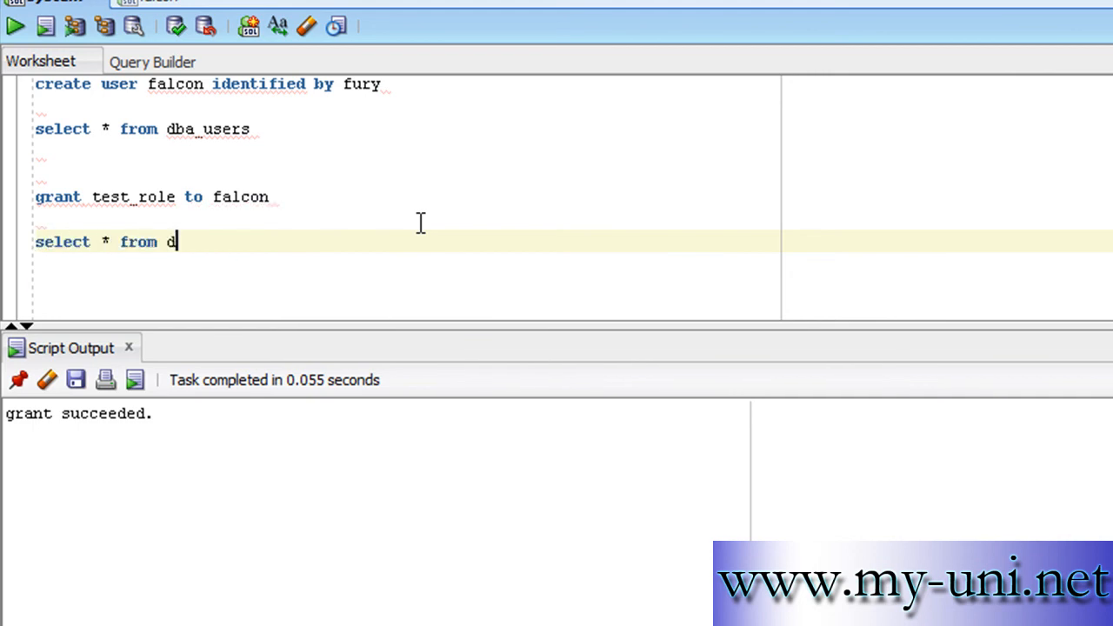
{"action": "type", "text": "ba_roles"}
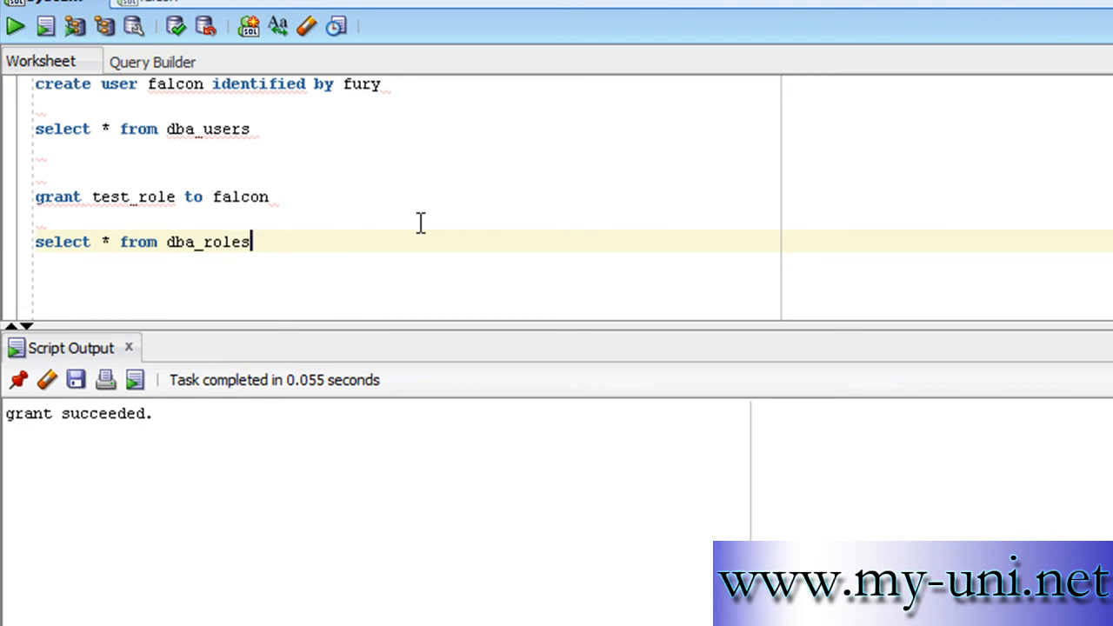
{"action": "mouse_move", "coordinate": [259, 242]}
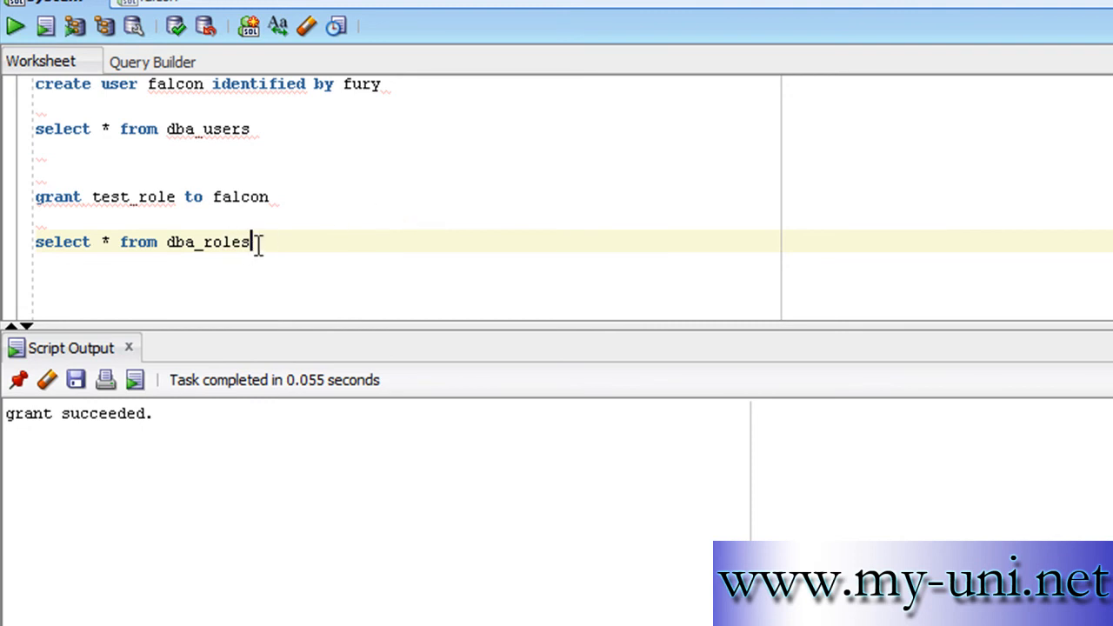
{"action": "double_click", "coordinate": [231, 241]}
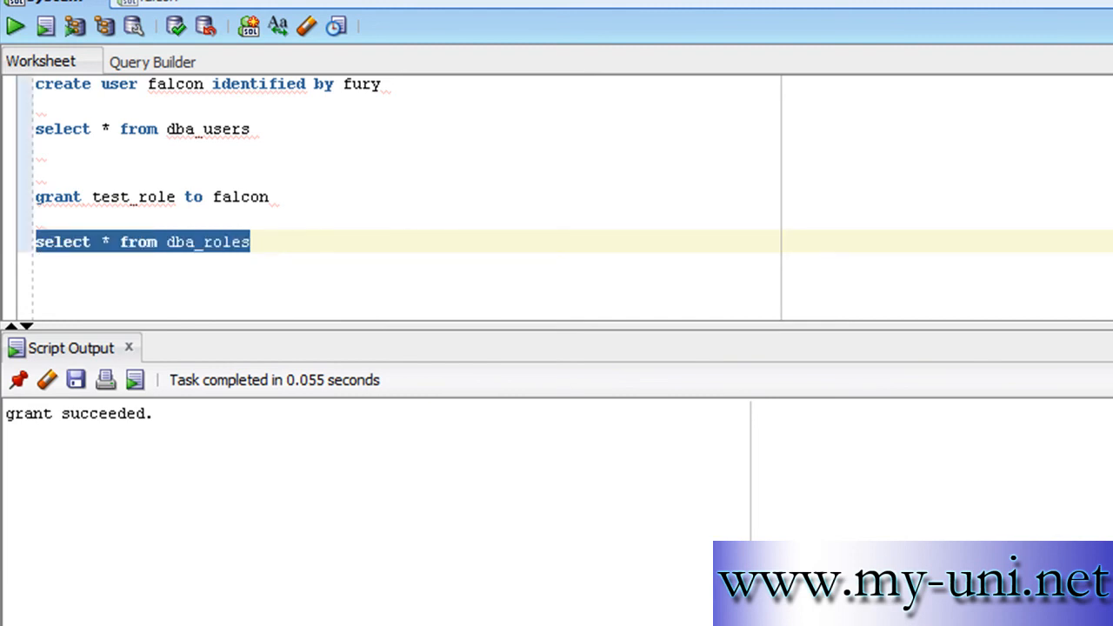
{"action": "left_click", "coordinate": [15, 25]}
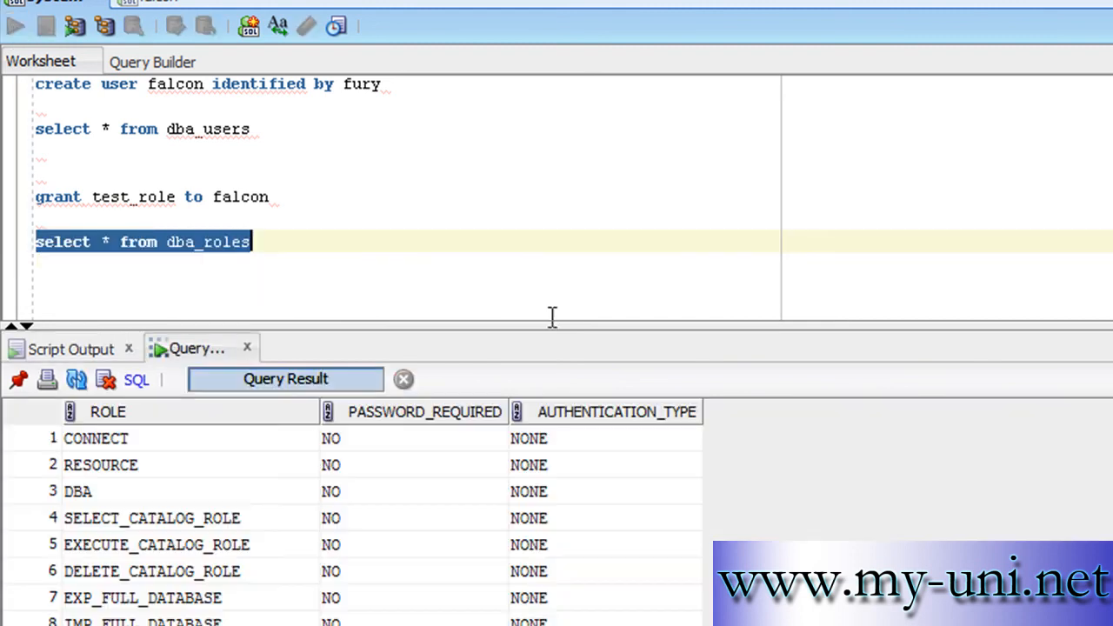
{"action": "left_click", "coordinate": [15, 25]}
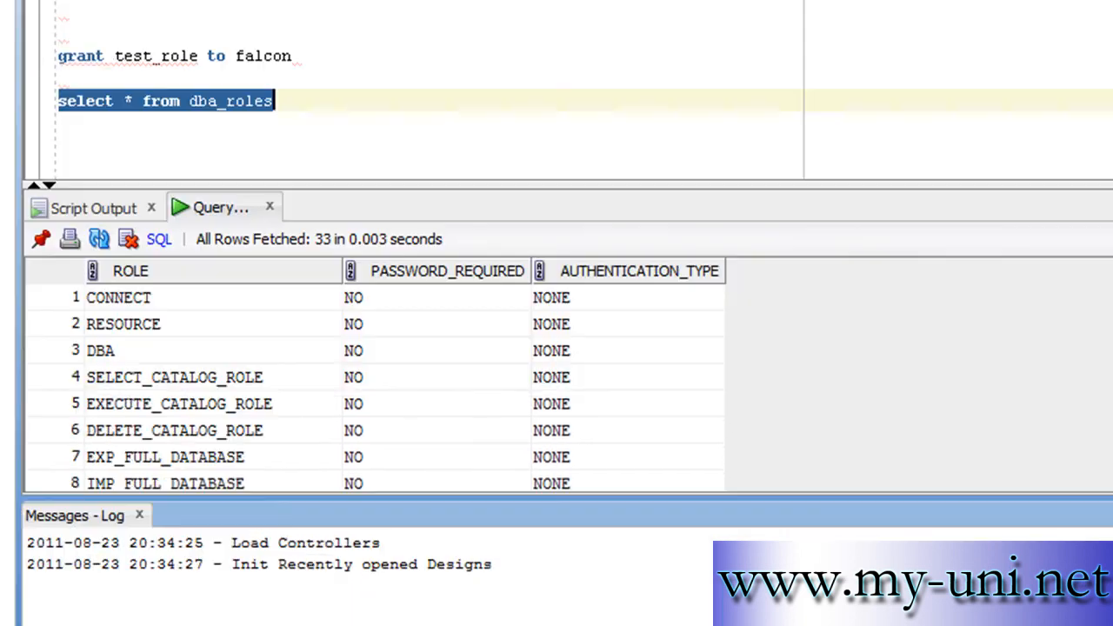
{"action": "scroll", "scroll_direction": "down", "scroll_amount": 3}
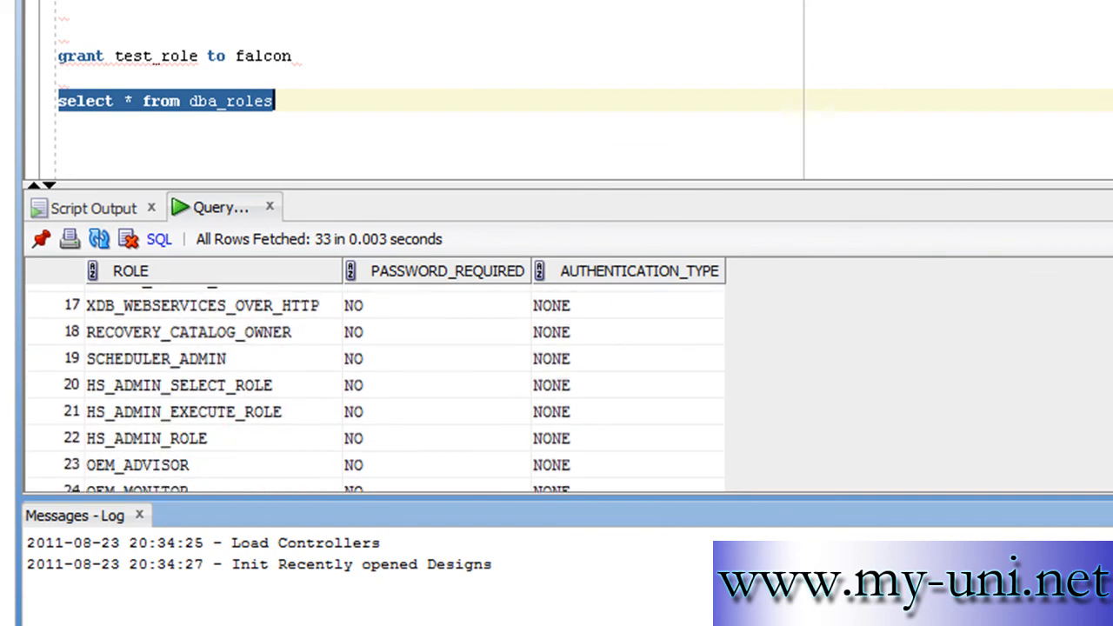
{"action": "scroll", "scroll_direction": "down", "scroll_amount": 3}
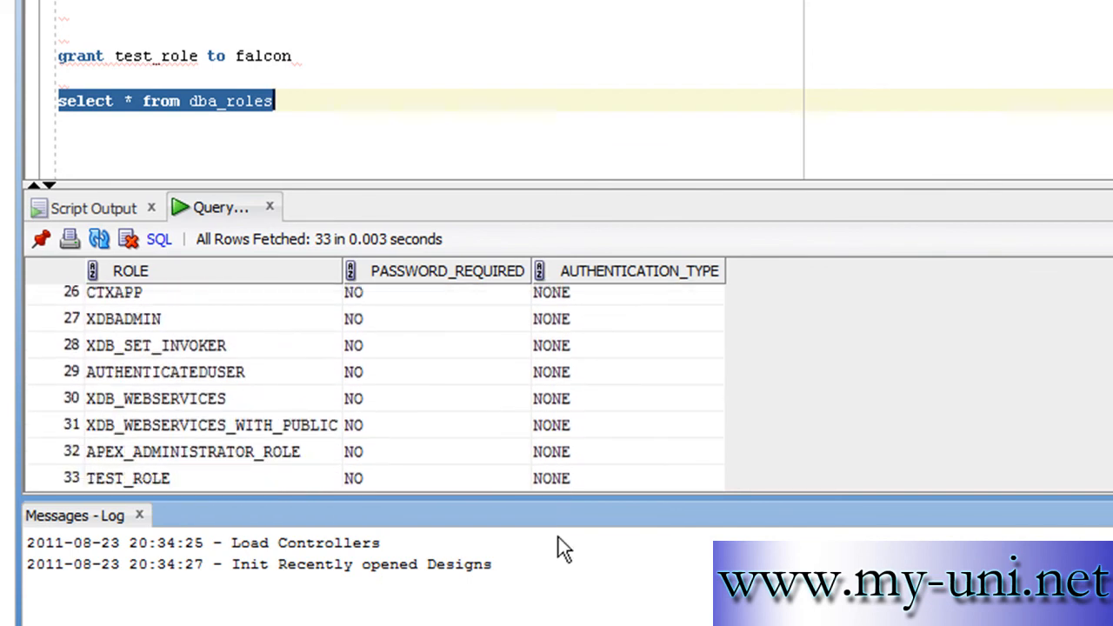